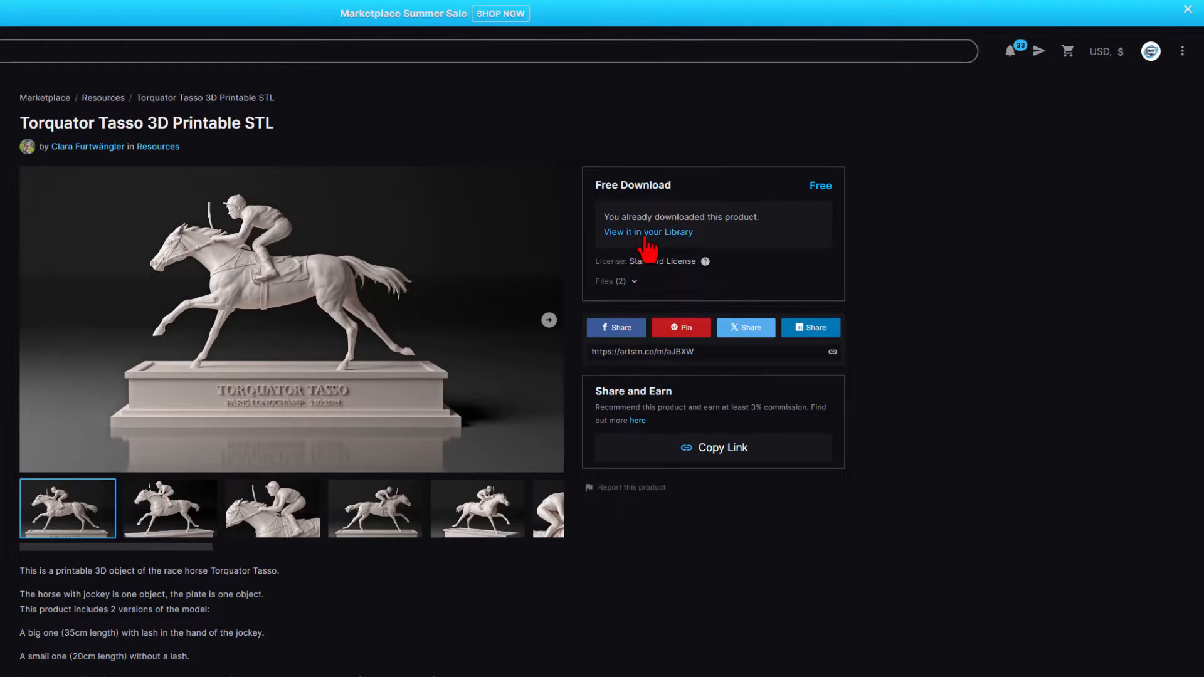
Step: Open the Torquator Tasso product from the ArtStation library to see TassoBig and TassoSmall
left_click(647, 232)
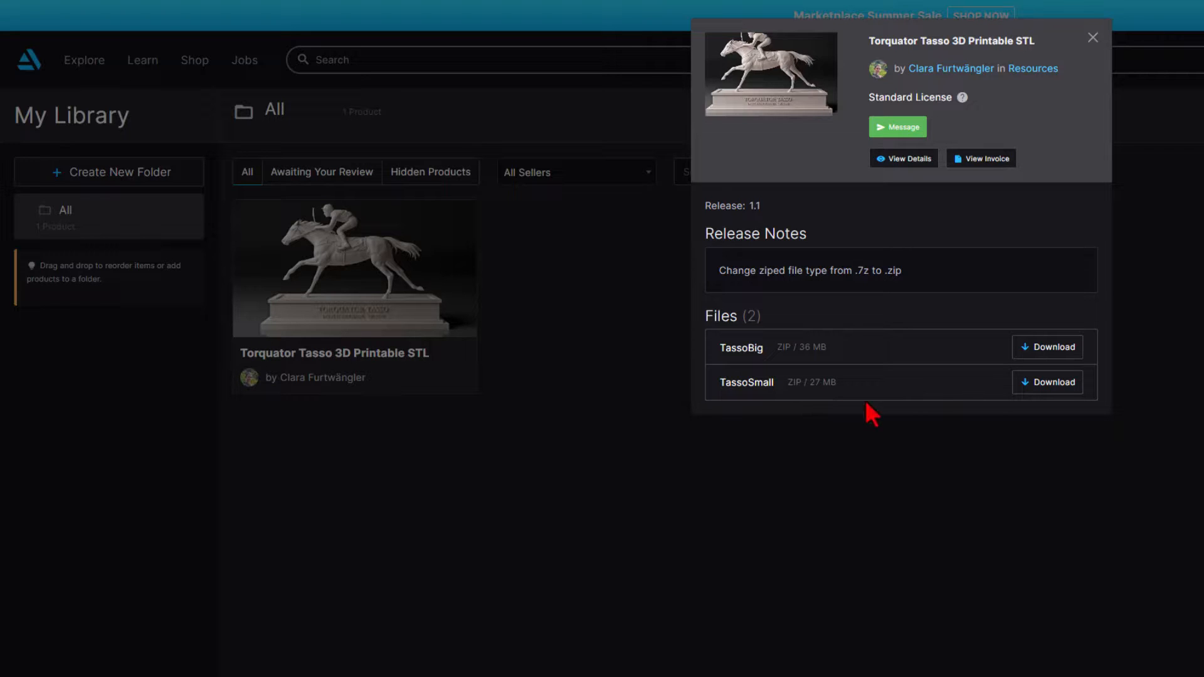
mouse_move(1007, 407)
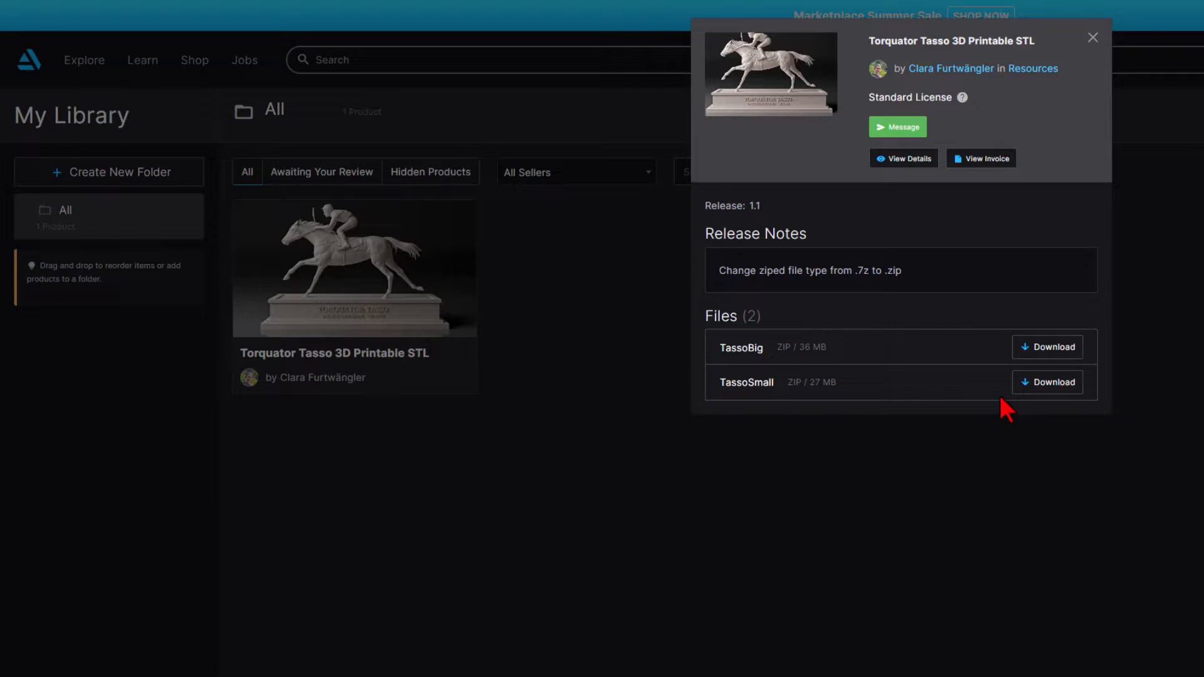
mouse_move(937, 406)
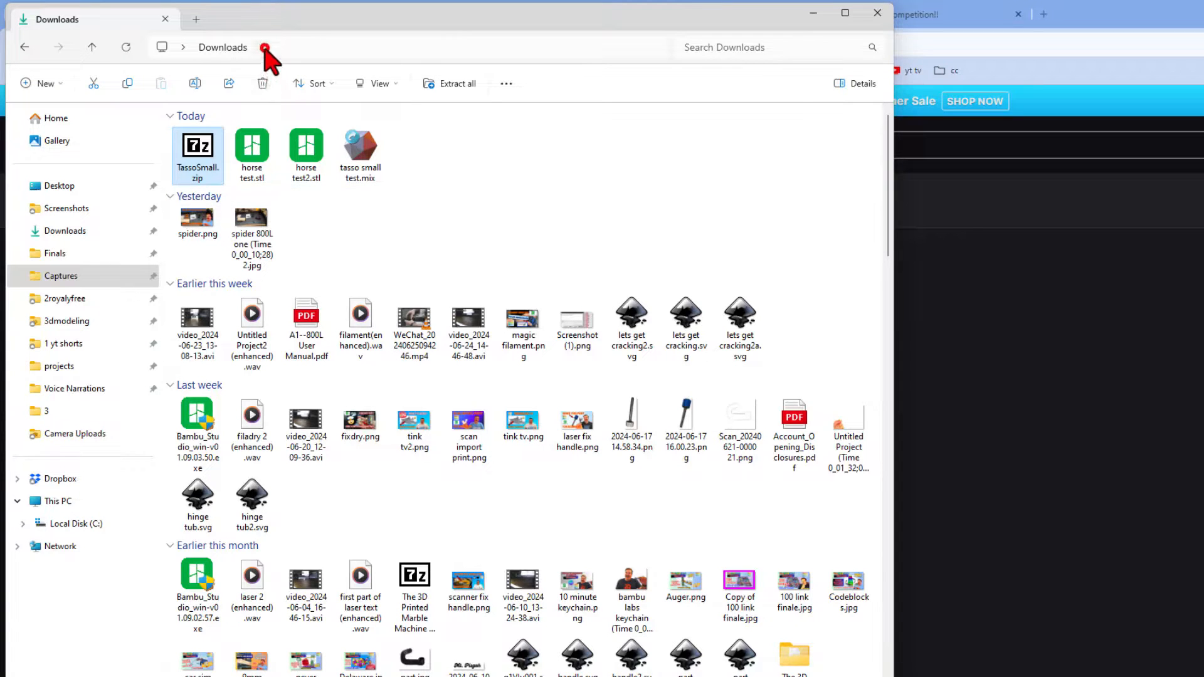
Step: Open the TassoSmall folder in Downloads and select Tasso_print_small_subtool_02.stl
left_click(261, 48)
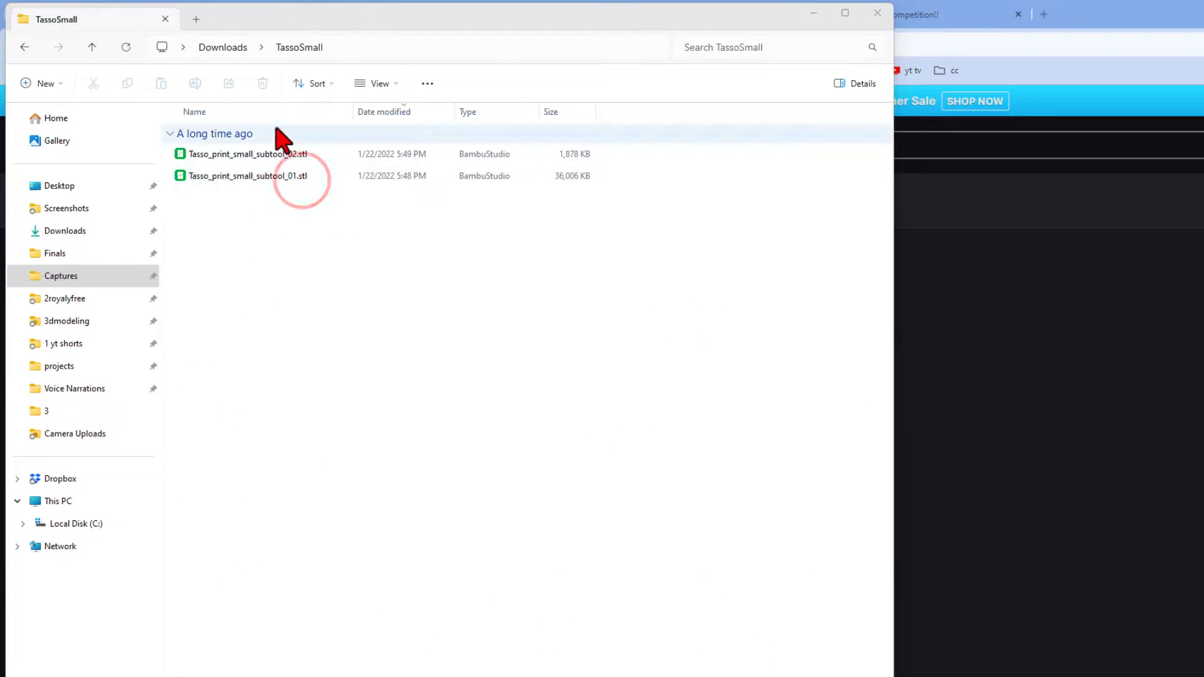
mouse_move(576, 213)
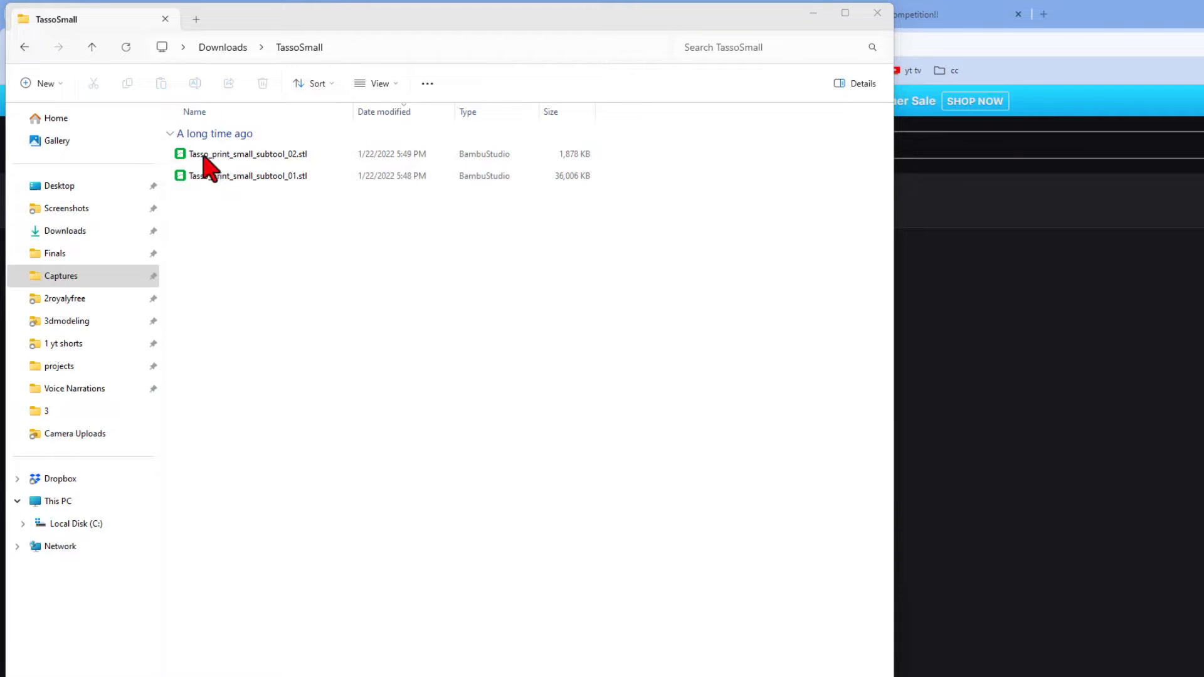
left_click(247, 176)
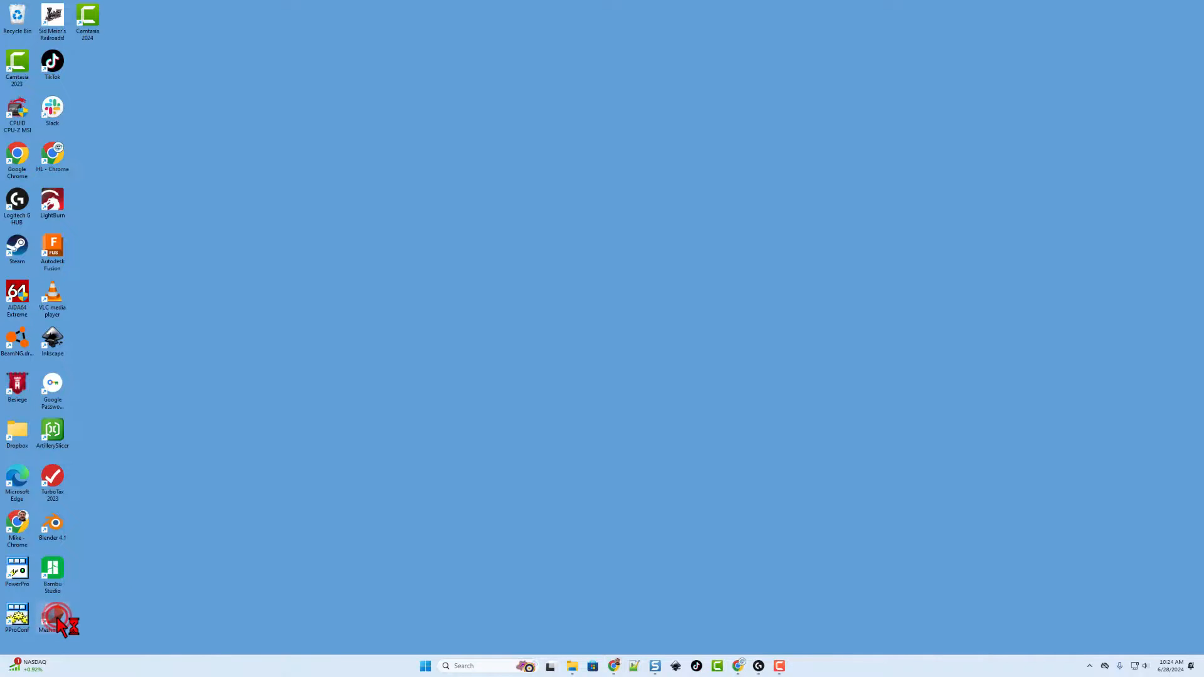
Step: Launch Meshmixer and import Tasso_print_small_subtool_01.stl
double_click(52, 617)
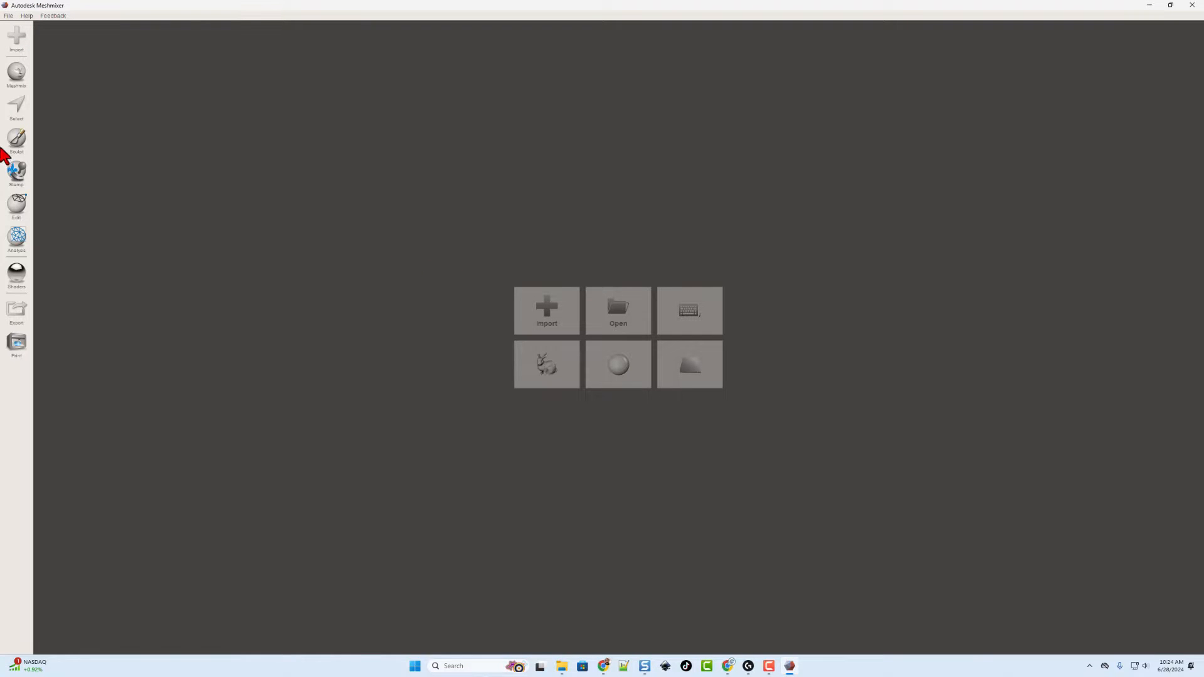
mouse_move(480, 284)
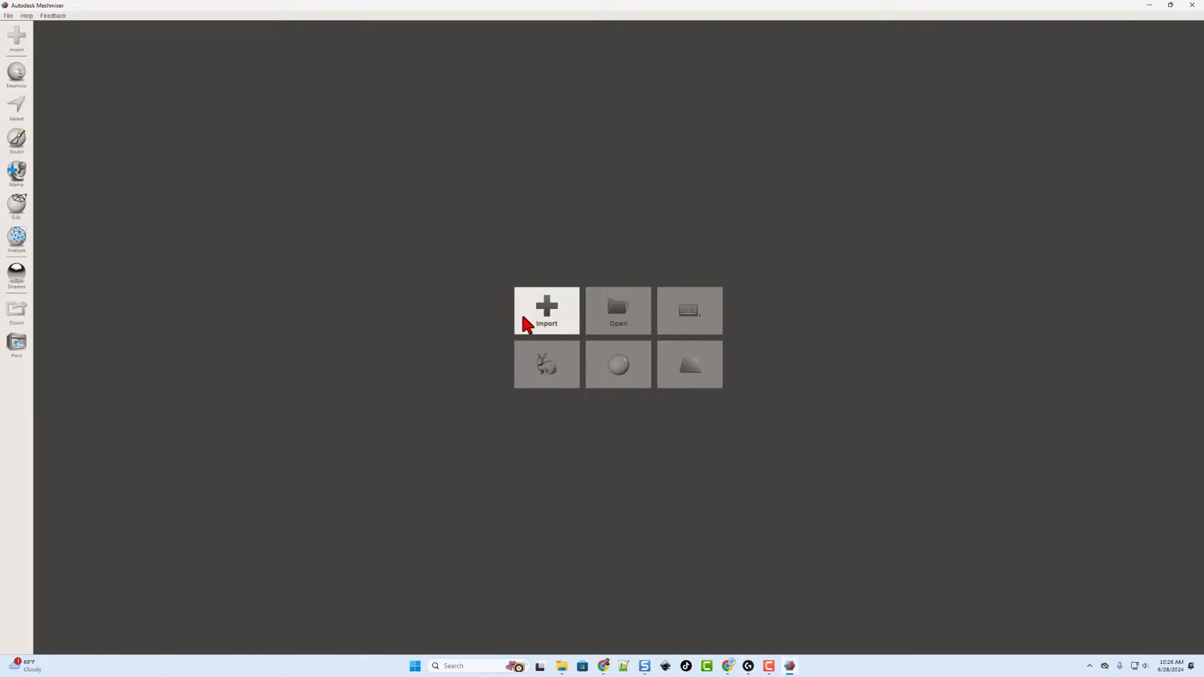
left_click(546, 311)
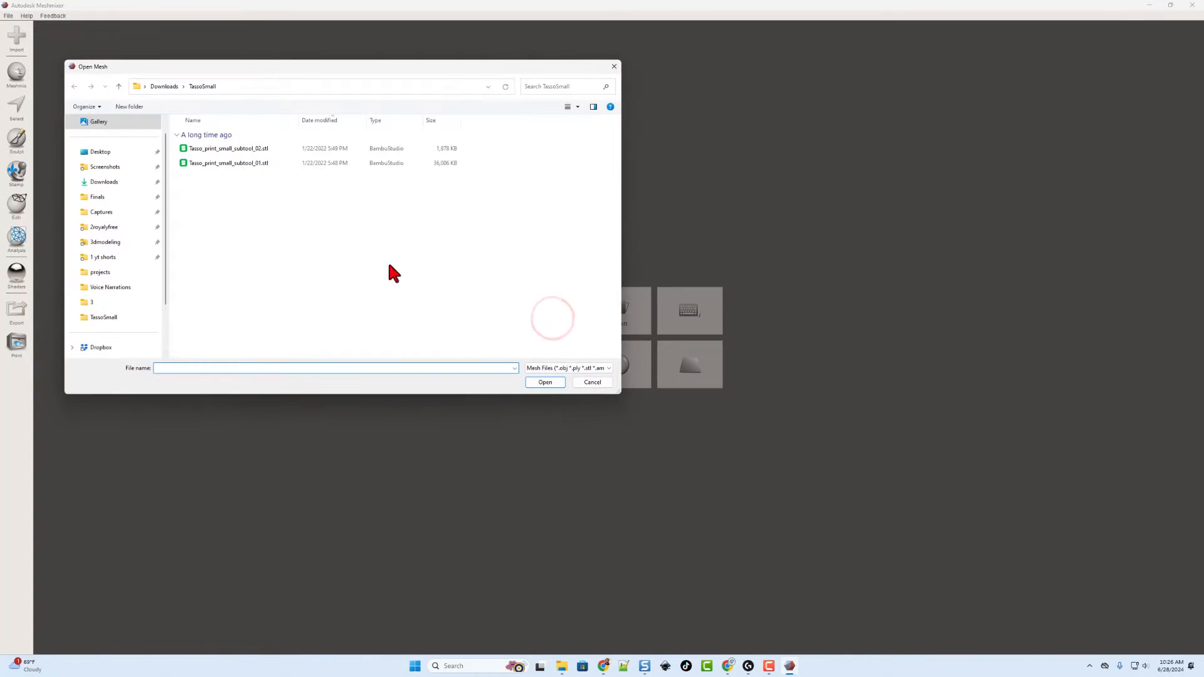
left_click(229, 163)
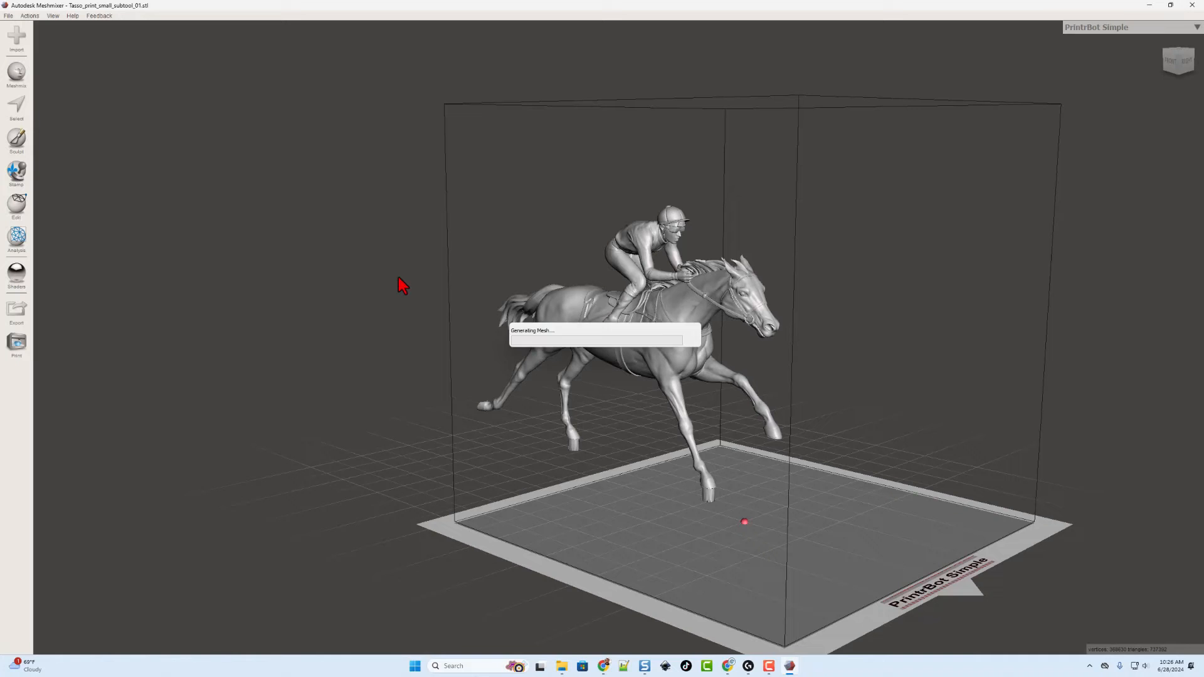
Step: Orbit around the horse-and-jockey model and select the entire mesh
left_click_drag(403, 286, 476, 373)
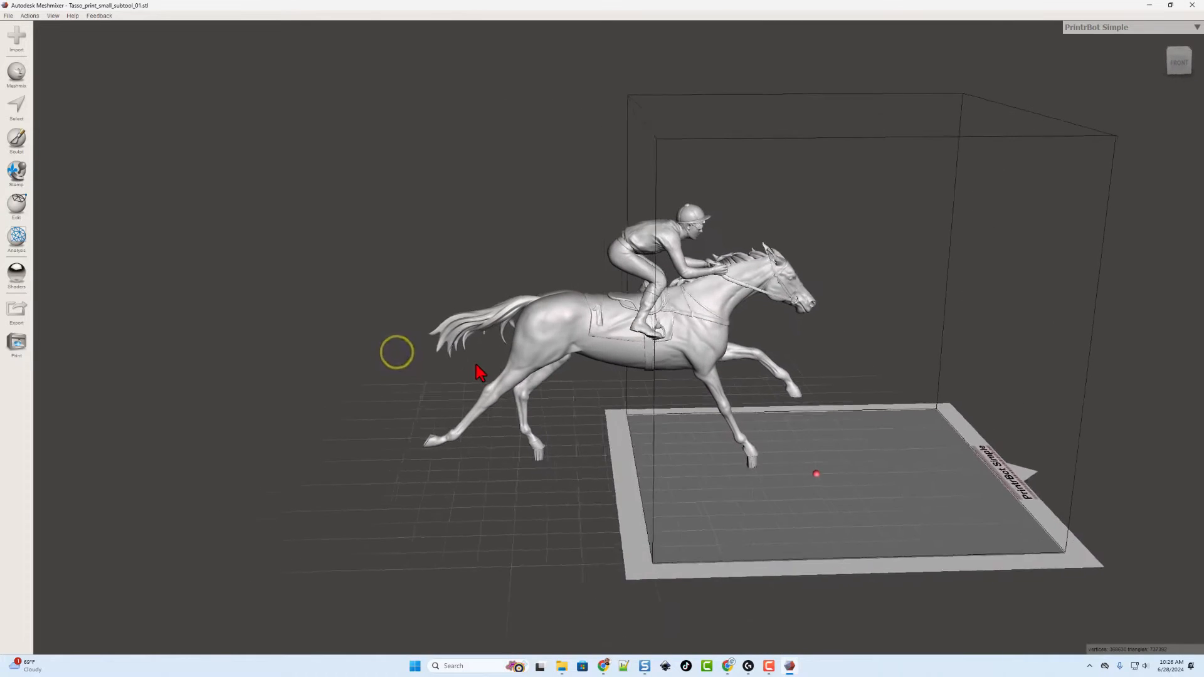
left_click_drag(476, 373, 472, 365)
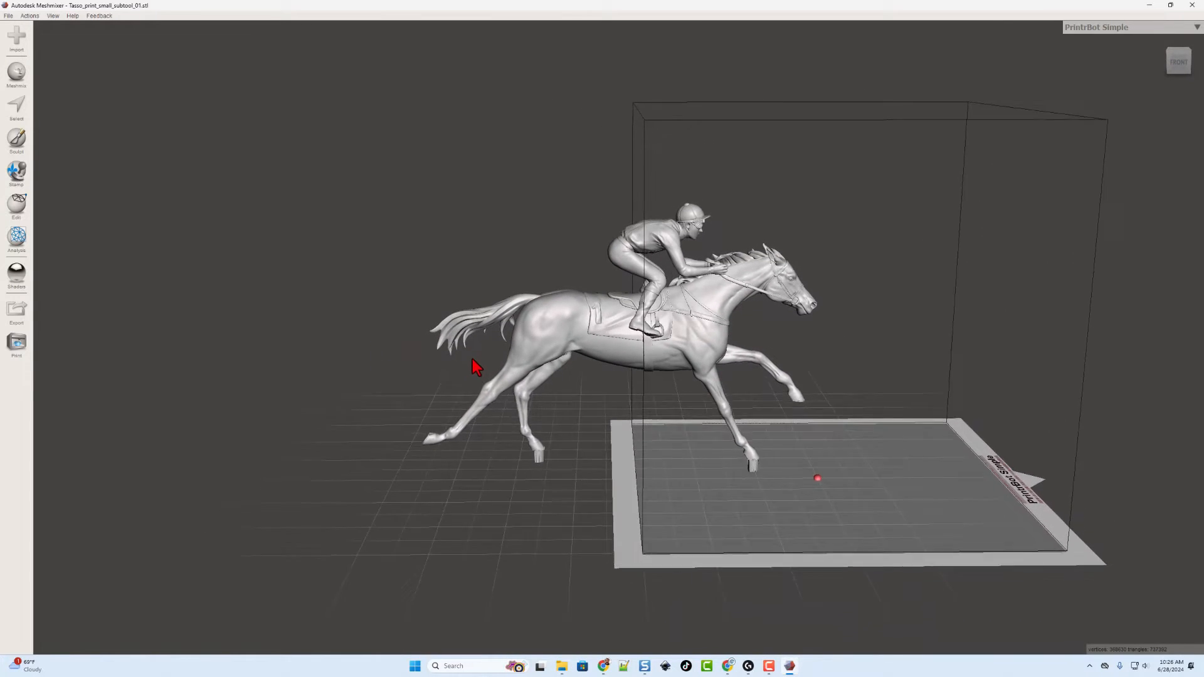
left_click_drag(473, 367, 603, 347)
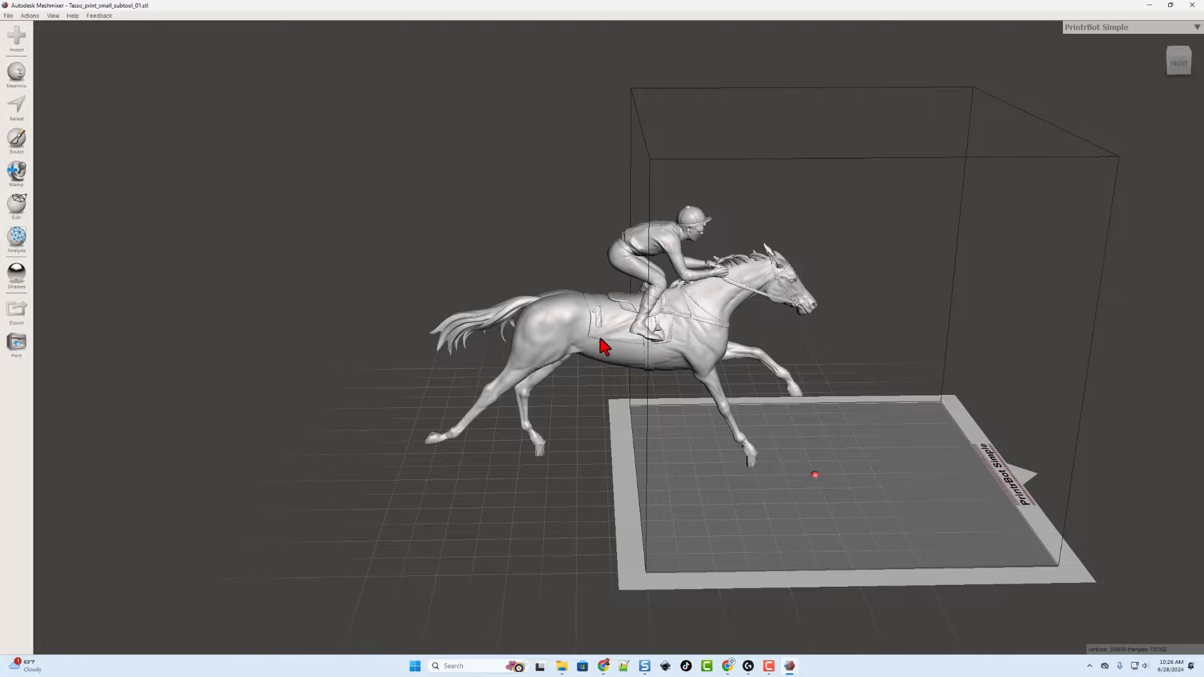
key("ctrl+a")
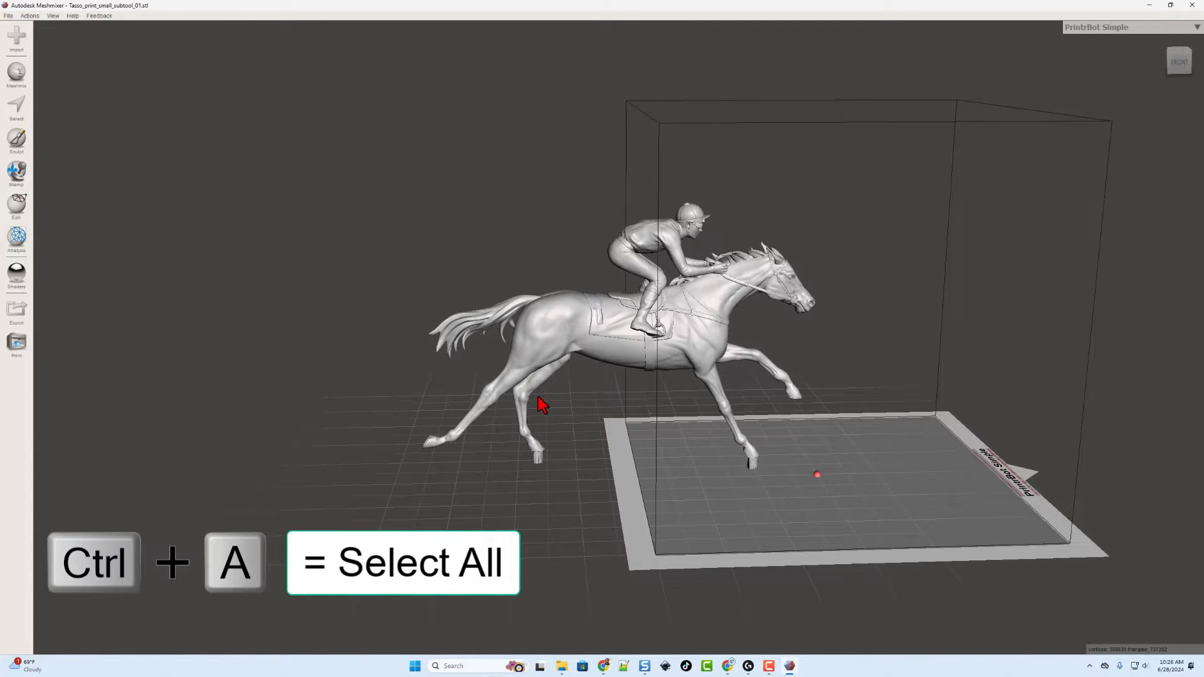
Step: Apply a shape-preserving Reduce to the mesh at a 92 percent target
left_click(17, 107)
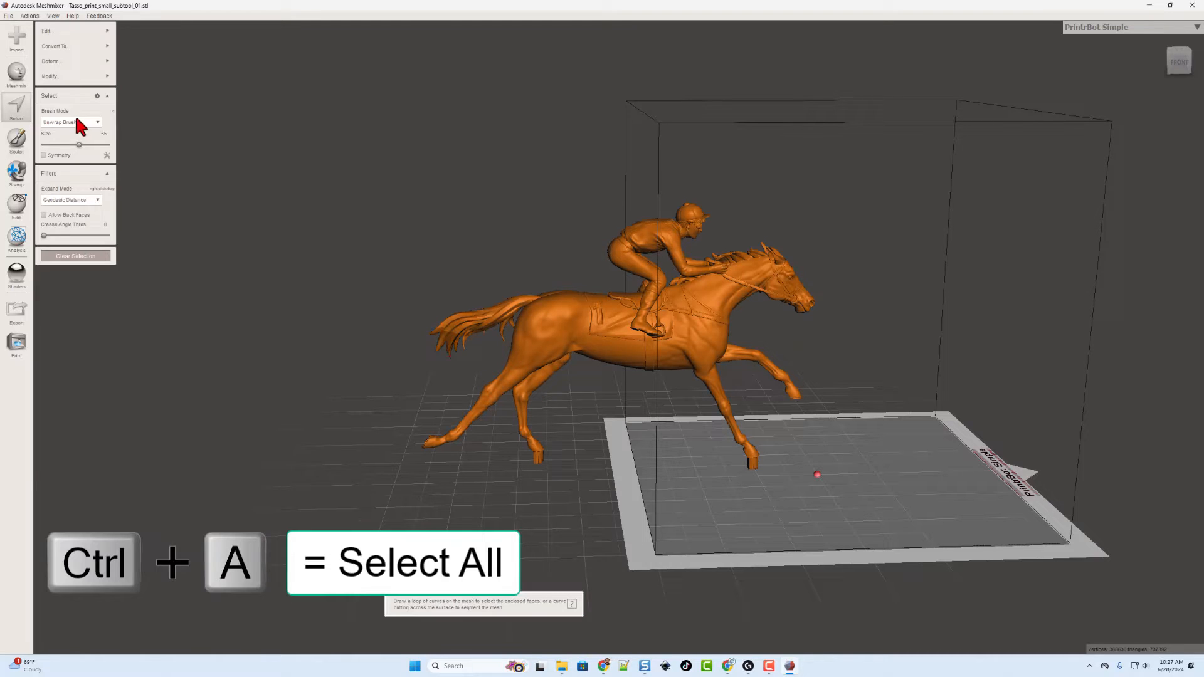
left_click(54, 39)
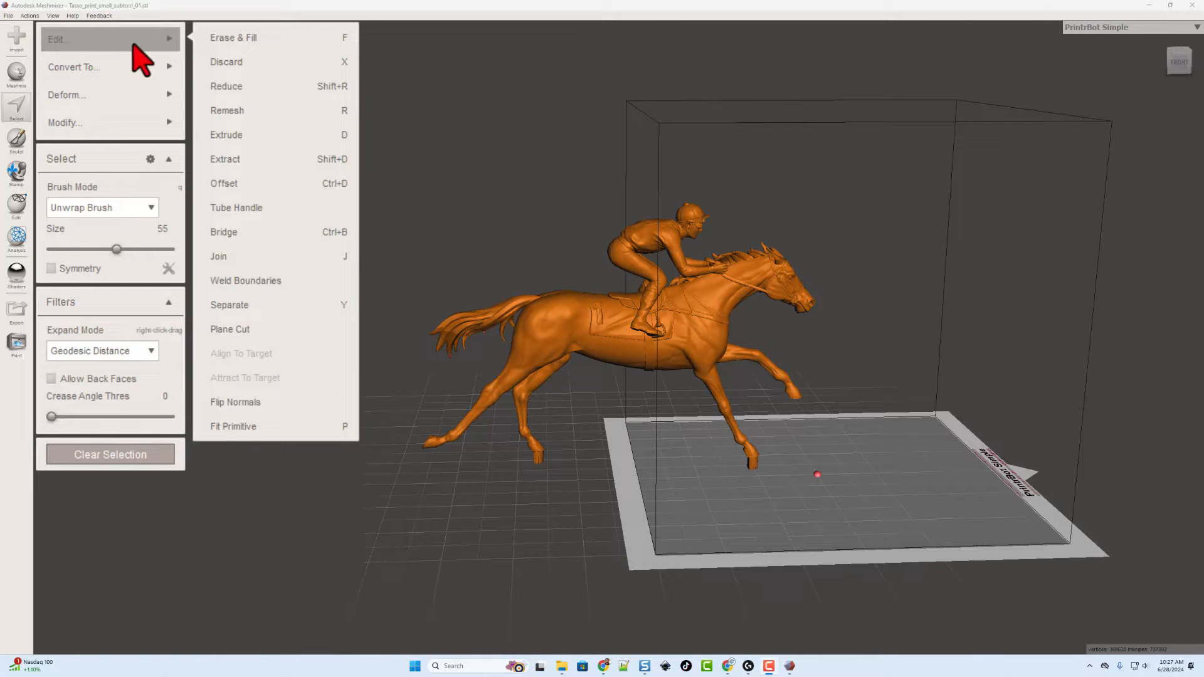
mouse_move(264, 86)
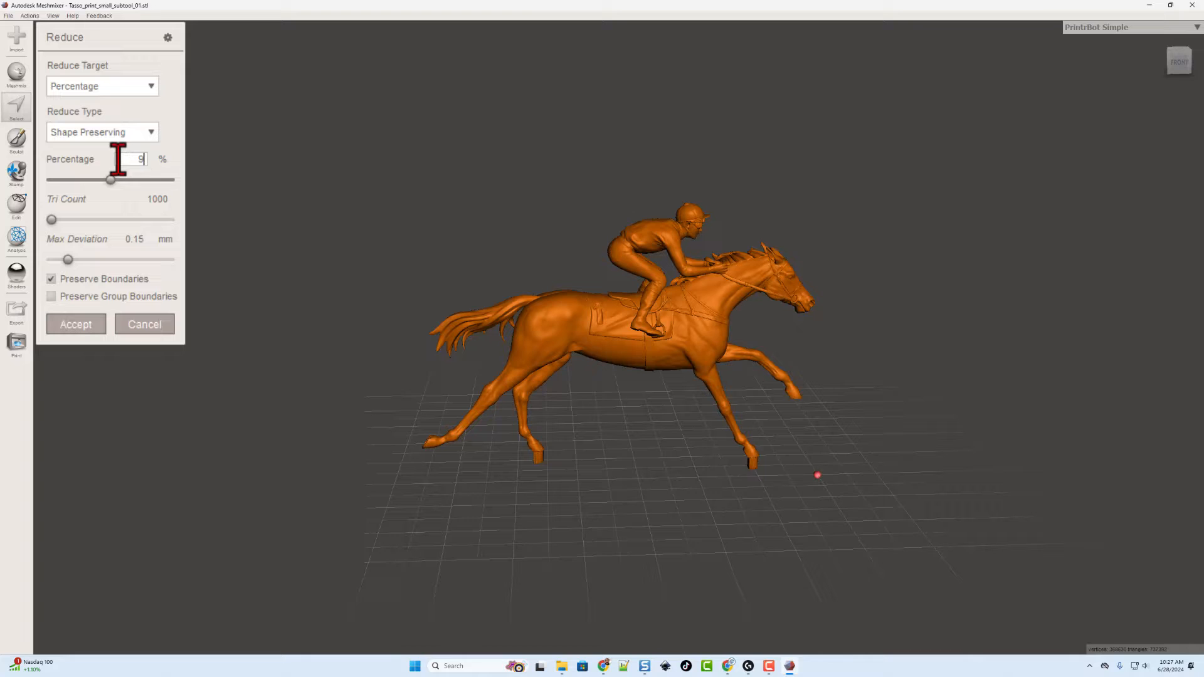
type("2")
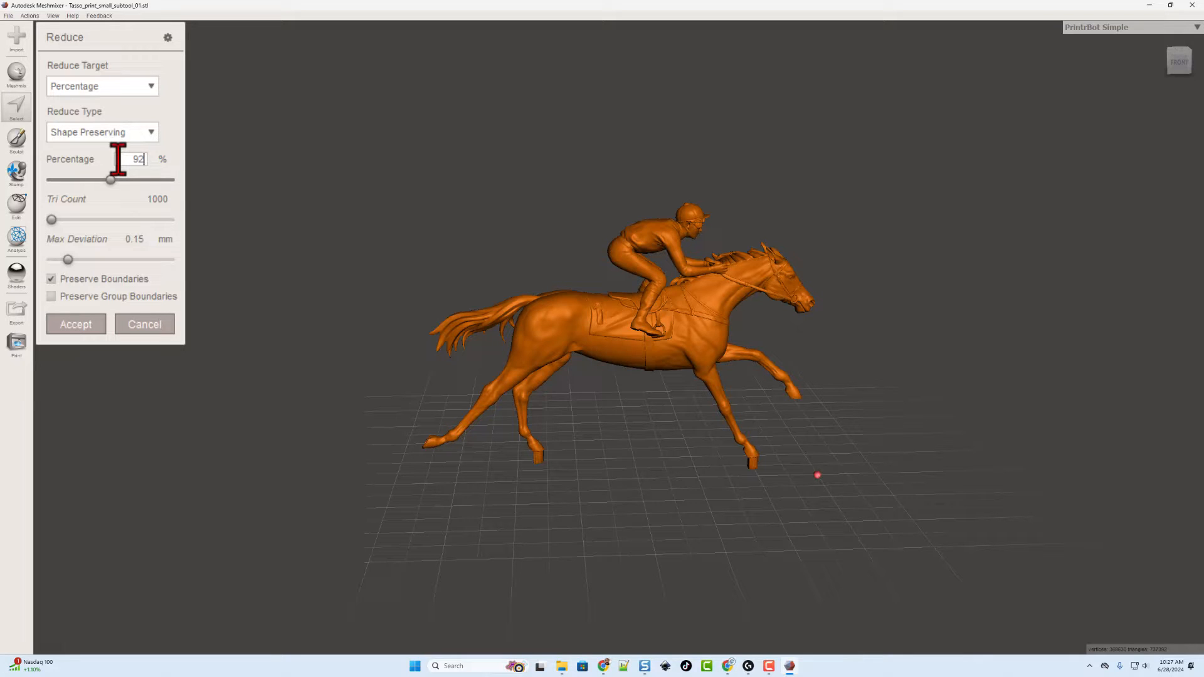
left_click(75, 324)
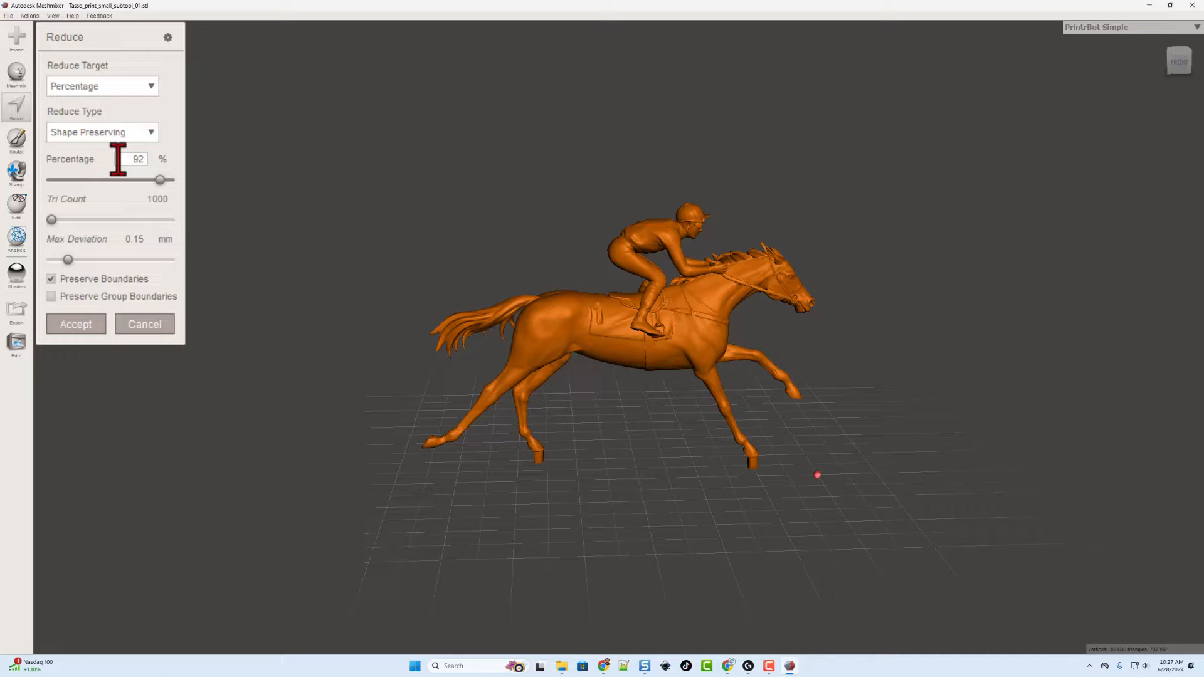
Step: Show the wireframe and edit the reduction percentage again
left_click(52, 15)
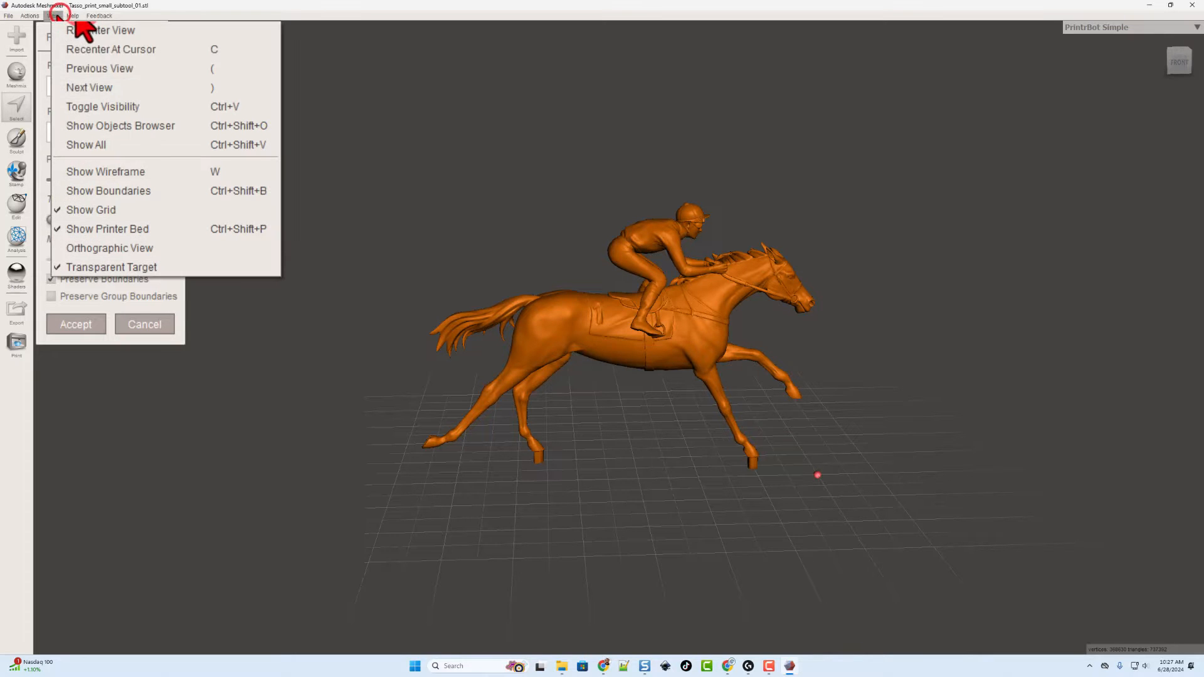
mouse_move(92, 86)
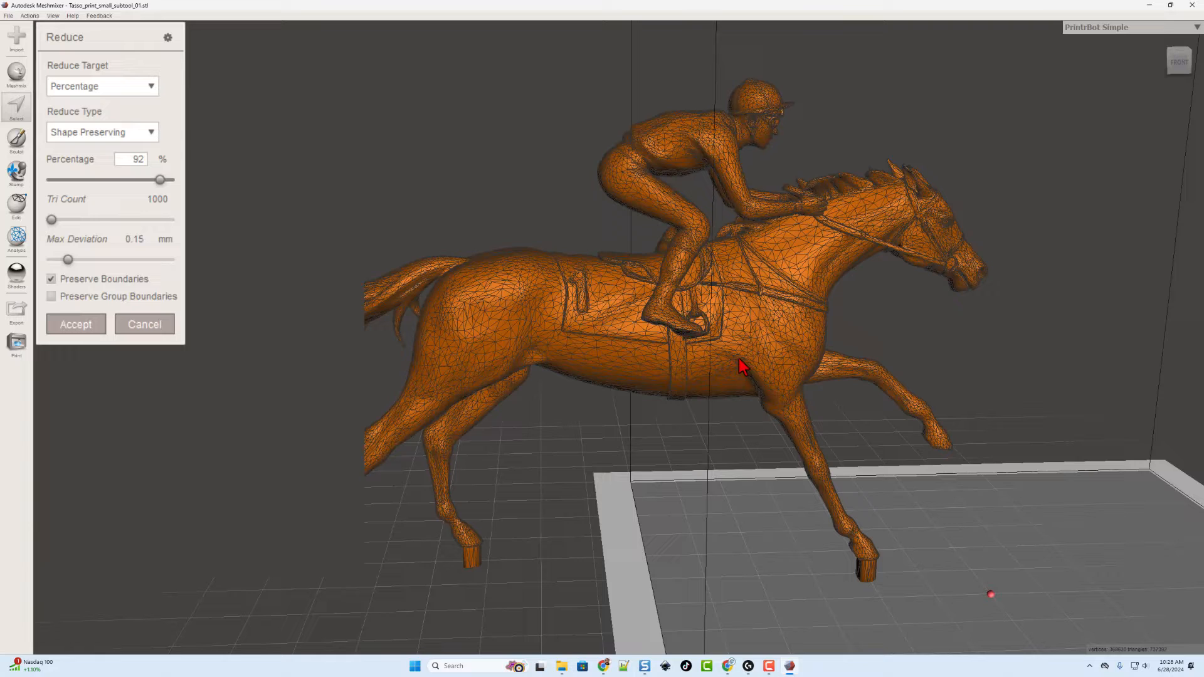
left_click(130, 158)
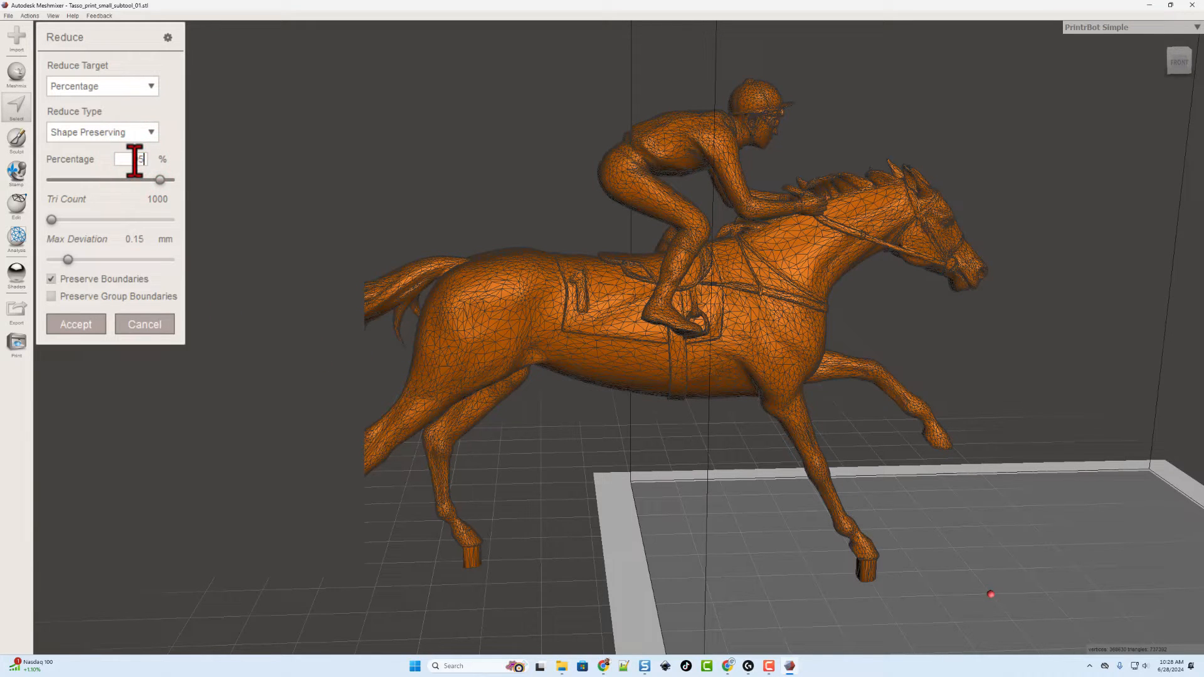
type("5")
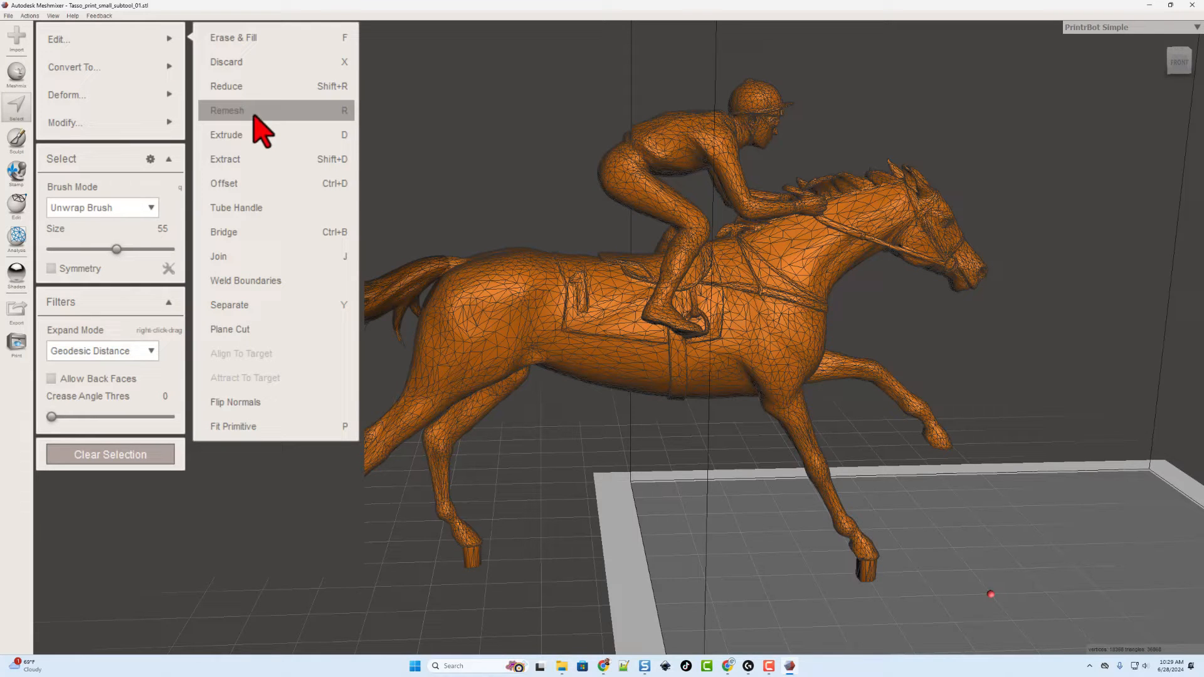
Step: Remesh the reduced horse-and-jockey model and orbit to inspect the evenly spaced triangles
left_click(227, 110)
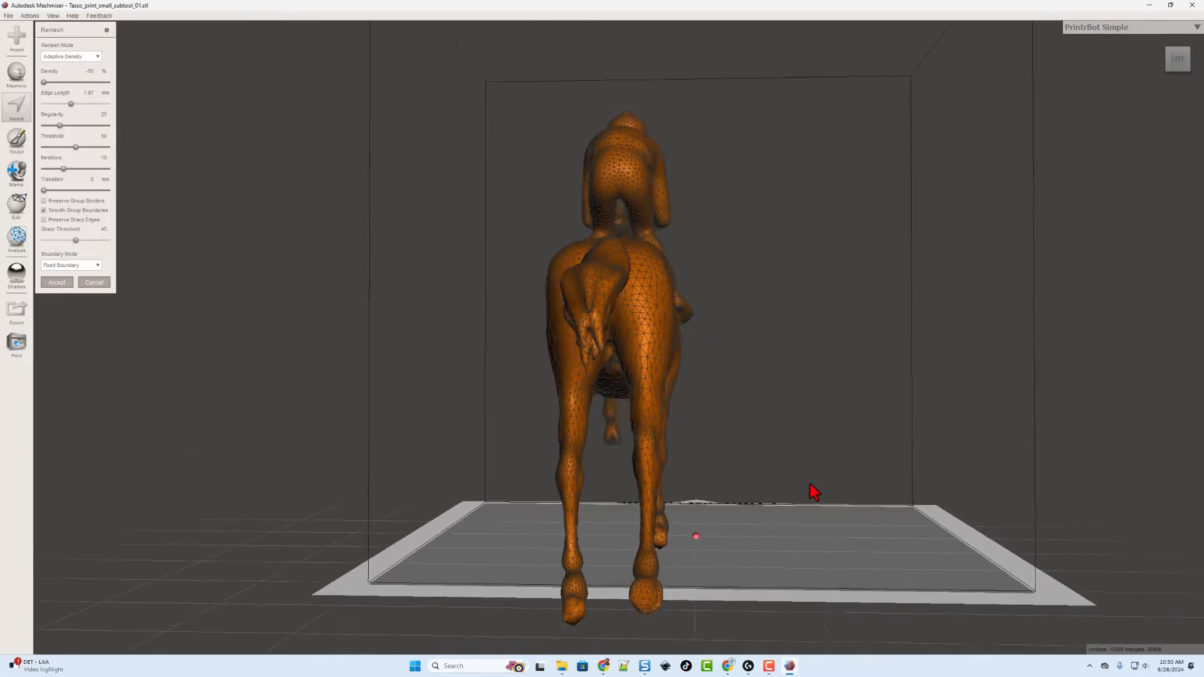
left_click_drag(814, 492, 691, 499)
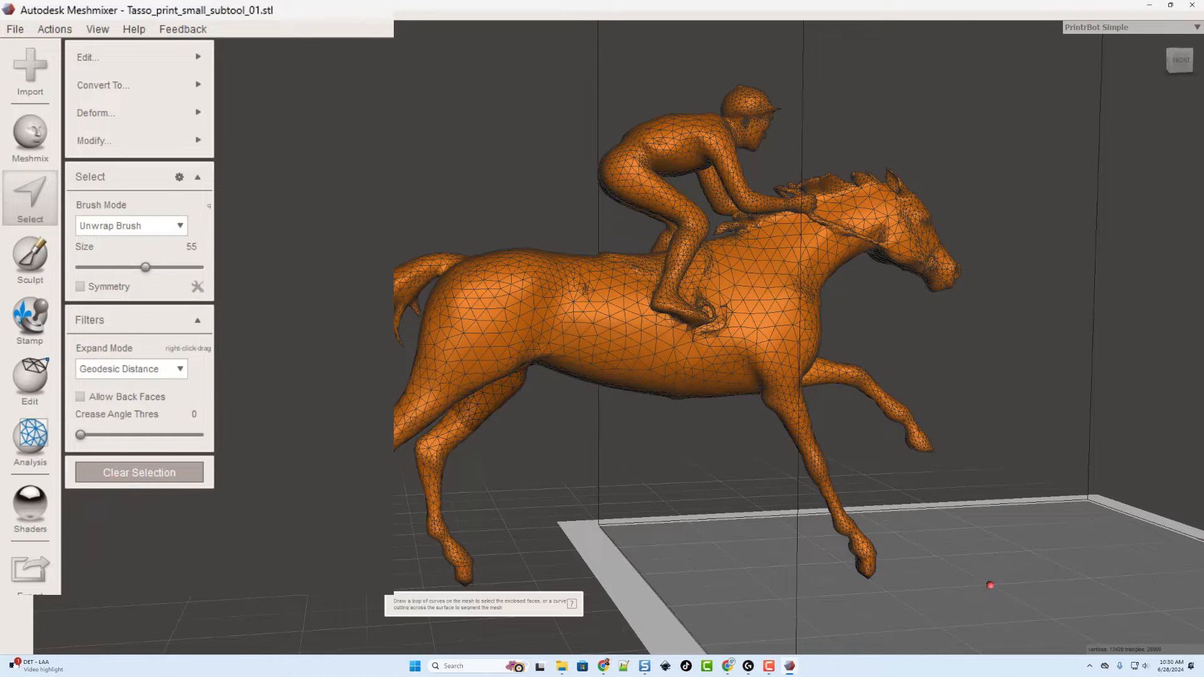
Step: Export the remeshed model as a binary STL into Downloads, editing its file name
left_click(104, 86)
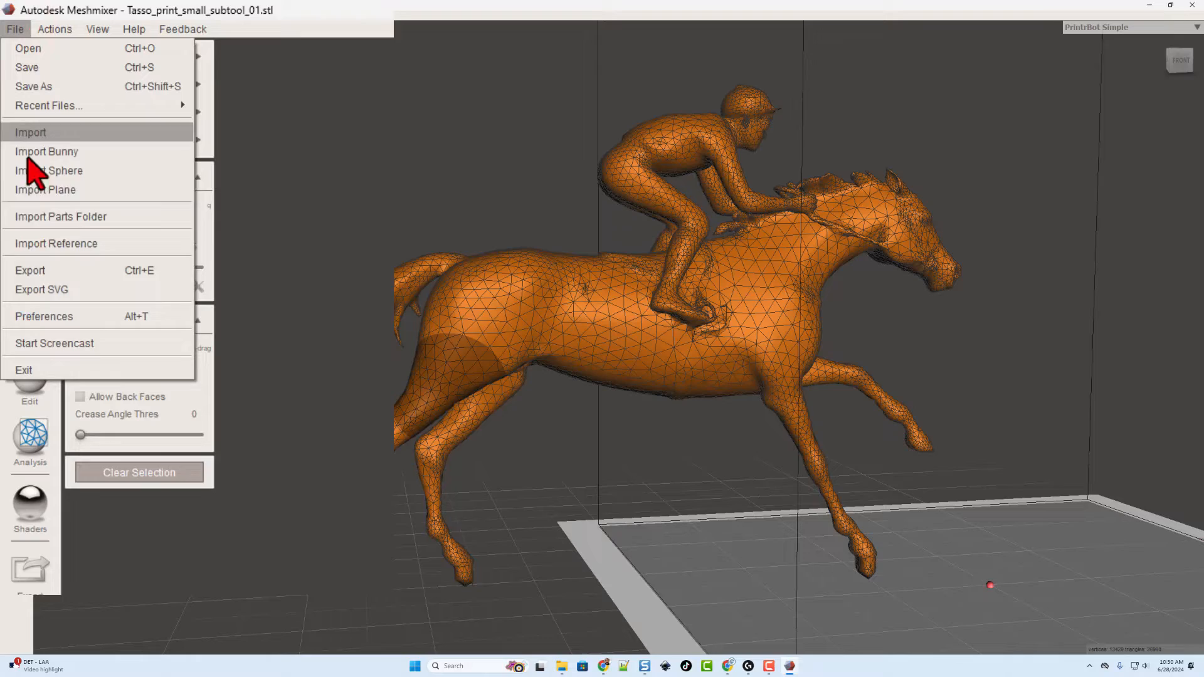
left_click(30, 270)
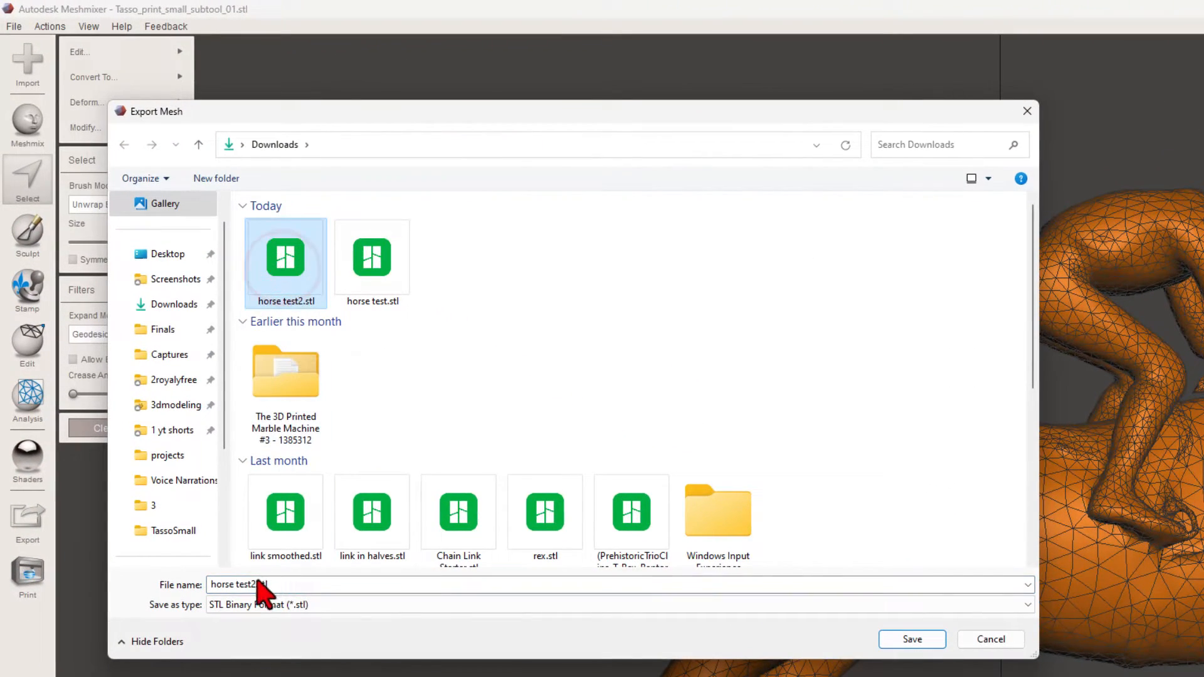
left_click(246, 584)
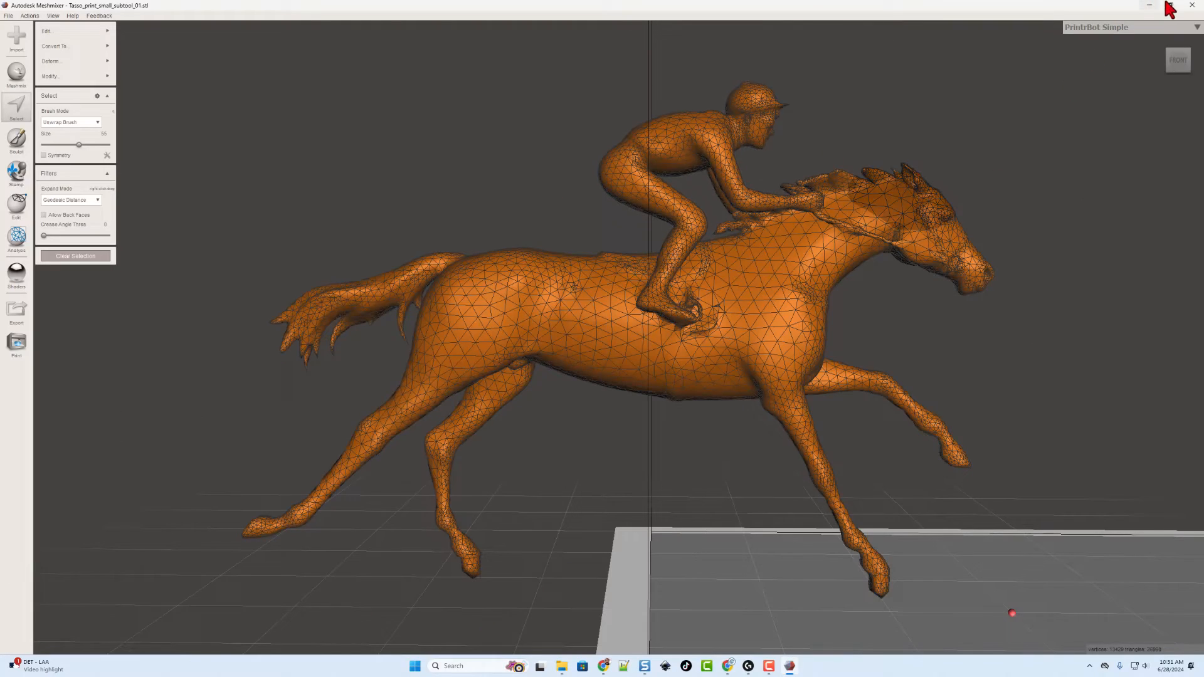
Step: Quit Meshmixer, saving the project as tasso small test2.mix in Downloads
left_click(1192, 5)
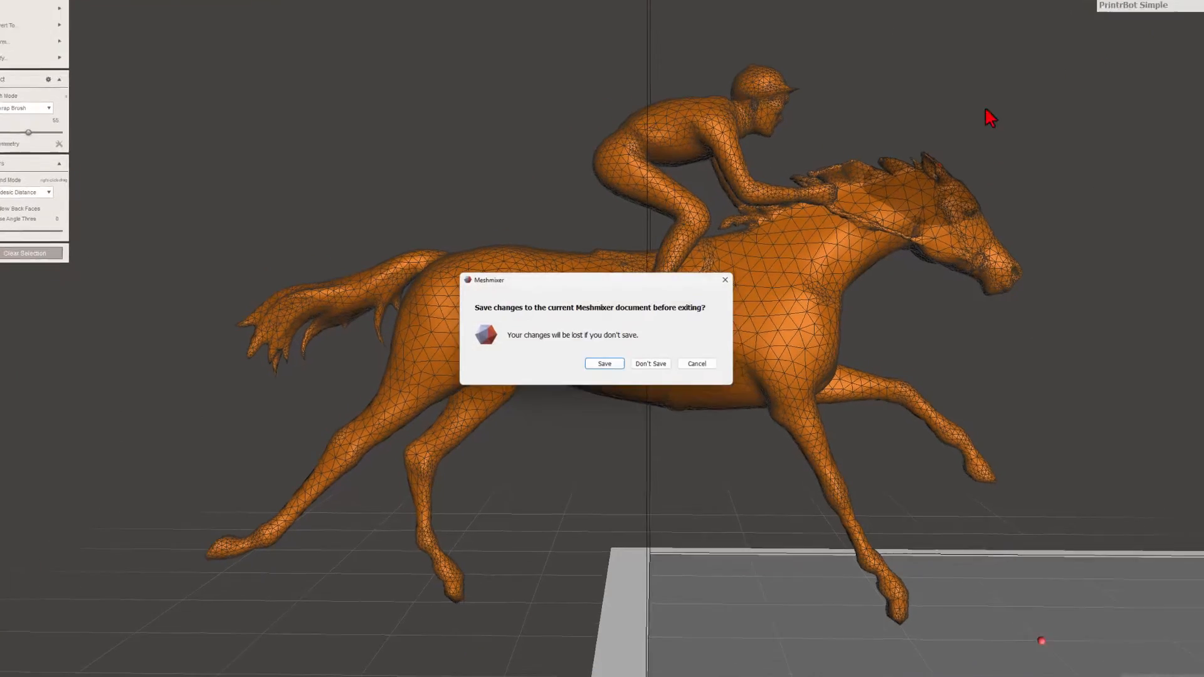
left_click(605, 363)
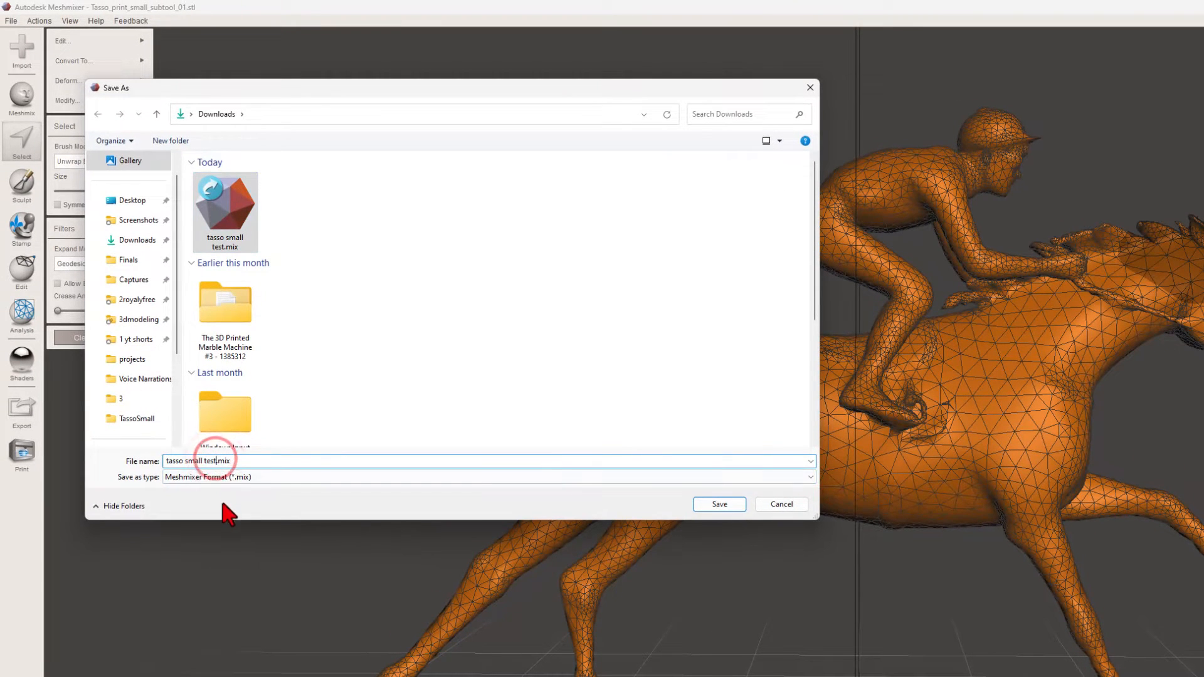
type("2")
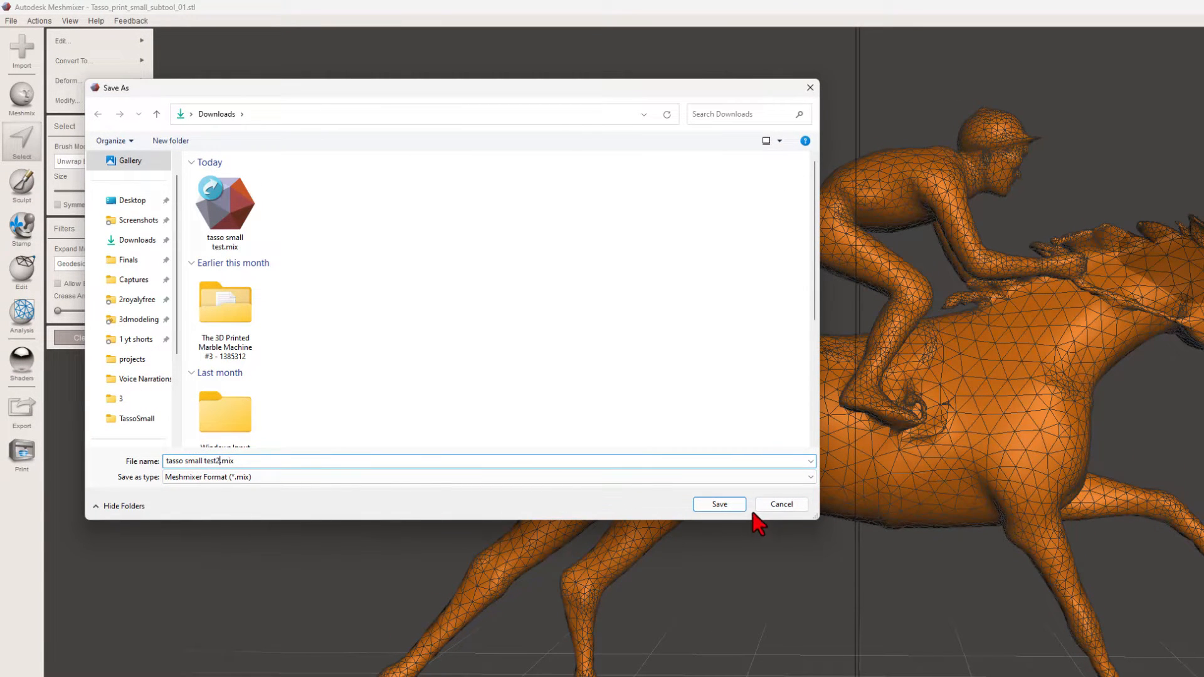
left_click(718, 504)
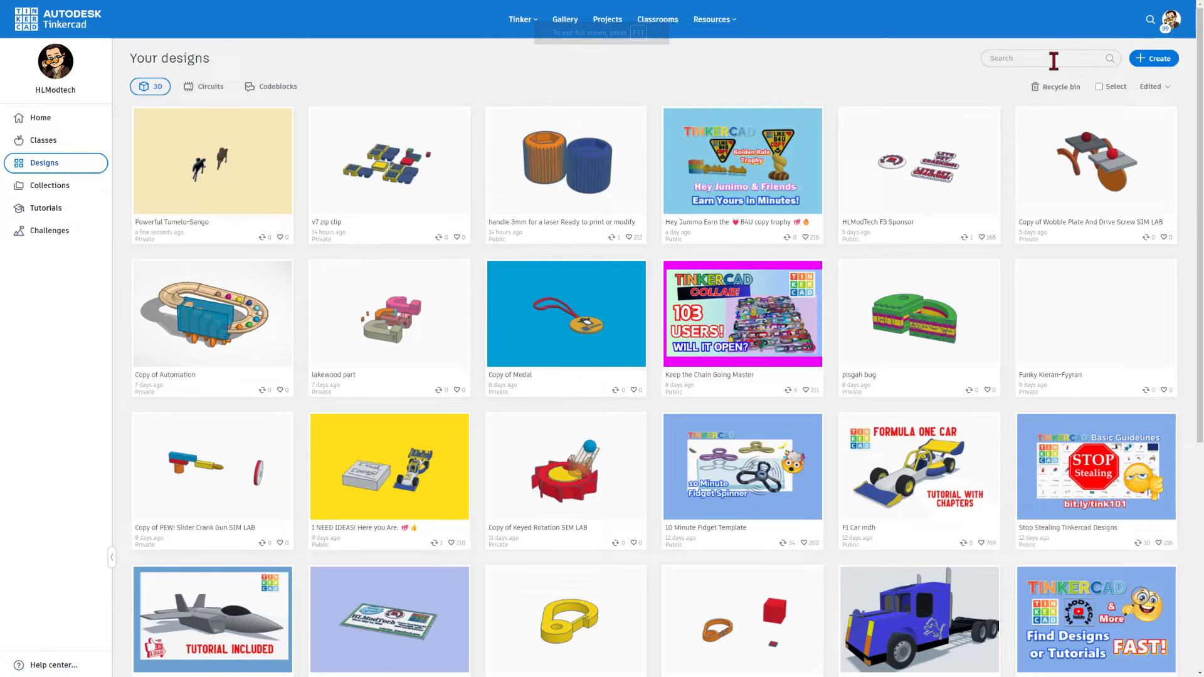
Step: Create a new Tinkercad 3D design and name it horse
left_click(1154, 58)
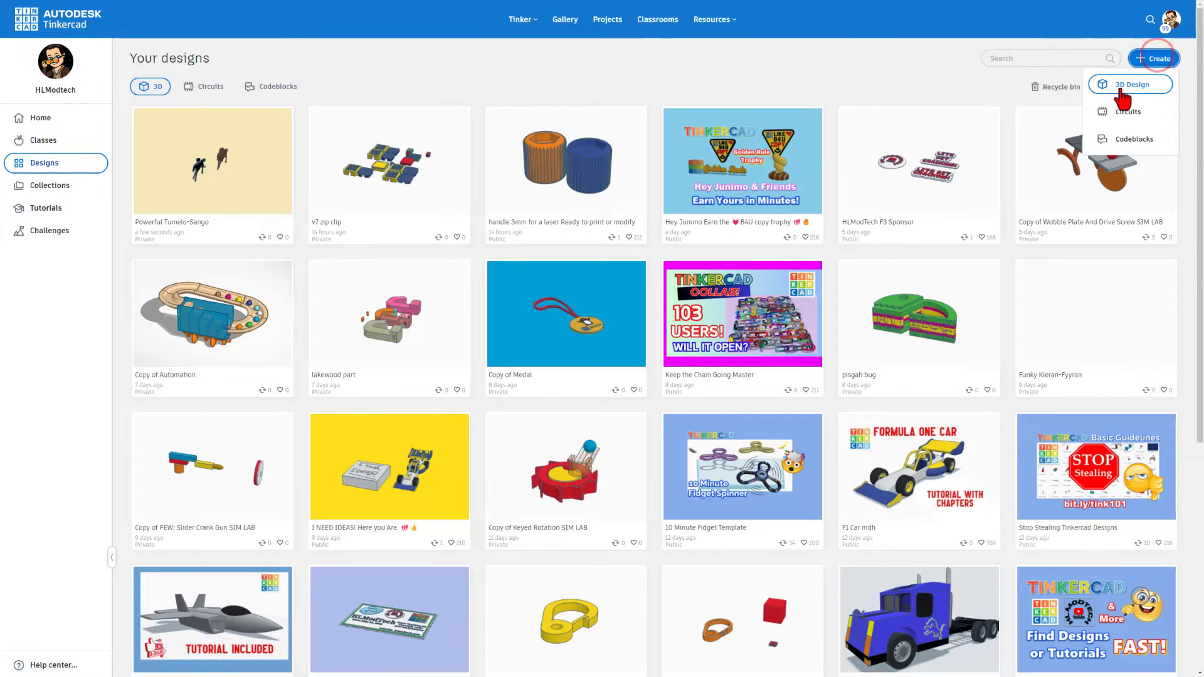
left_click(1132, 85)
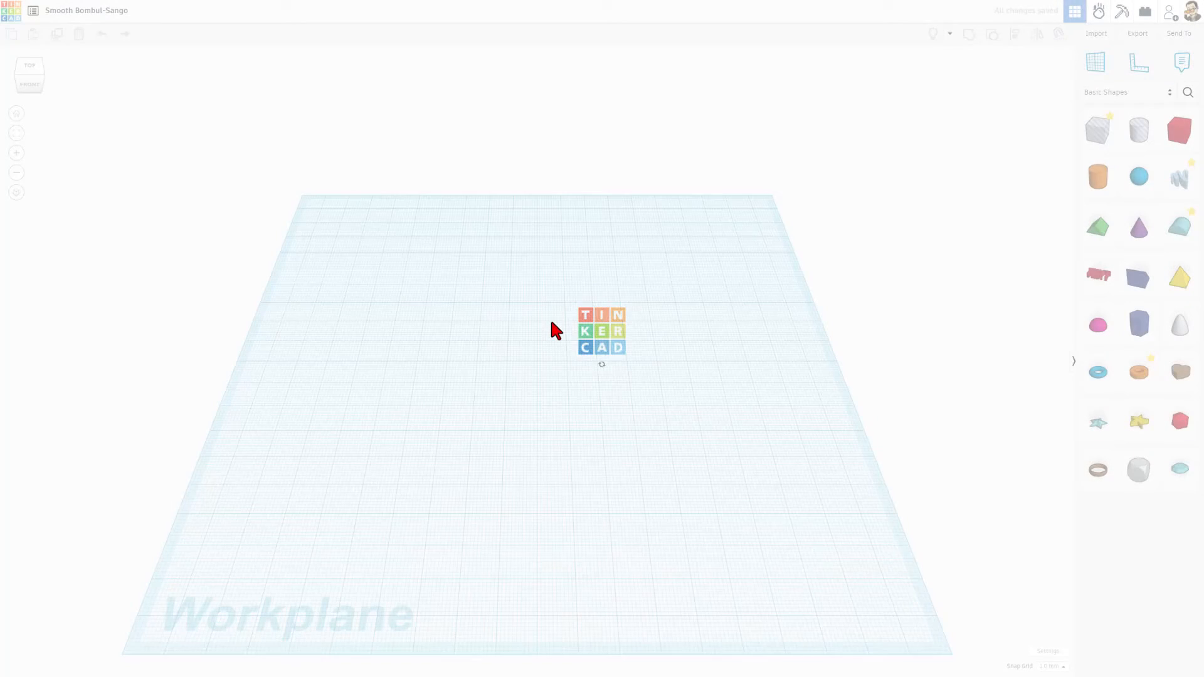
left_click(86, 10)
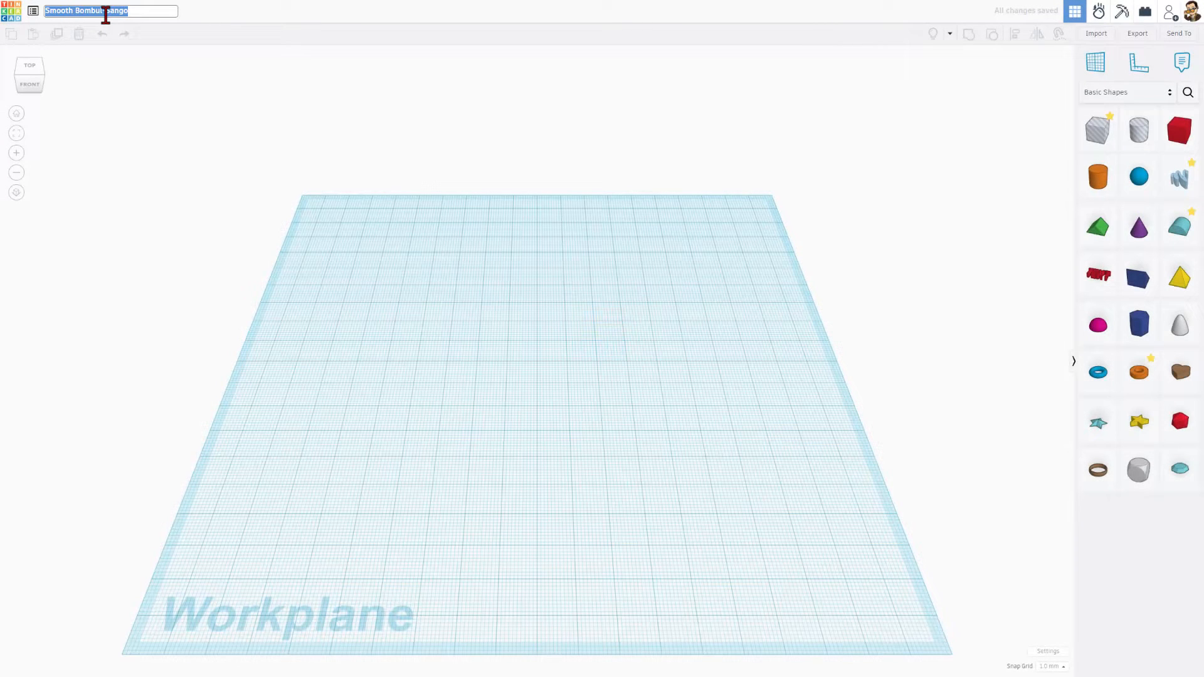
type("horse")
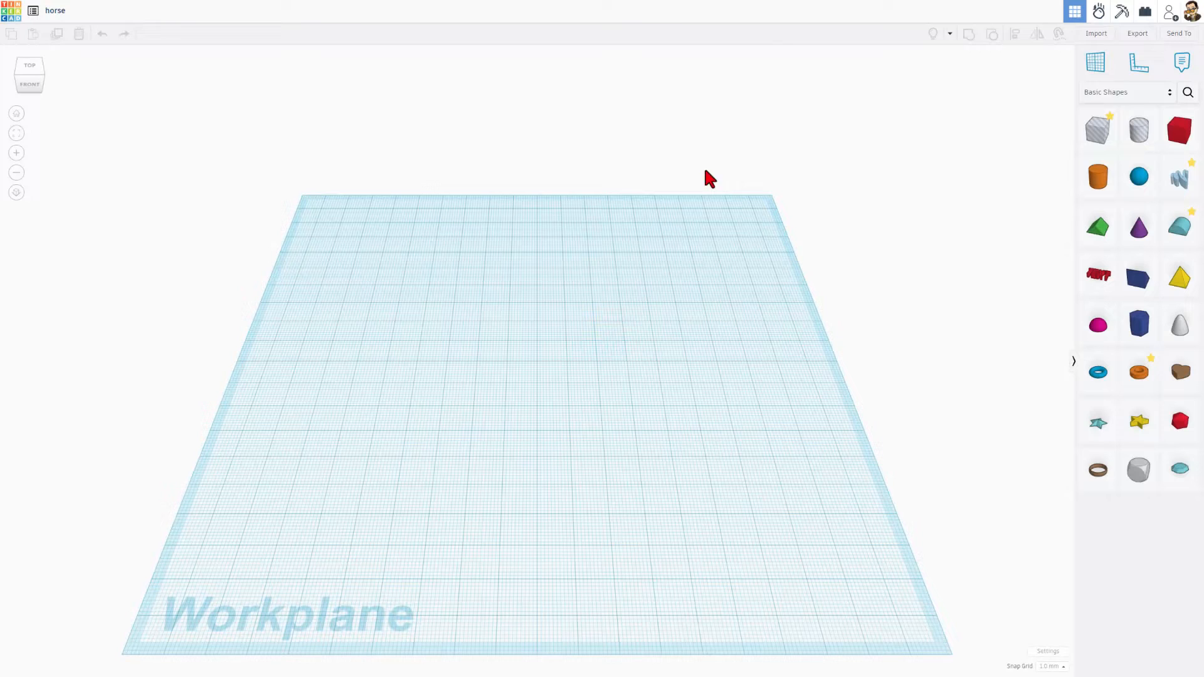
Step: Import horse test3.stl scaled to 80 mm length
left_click(1096, 34)
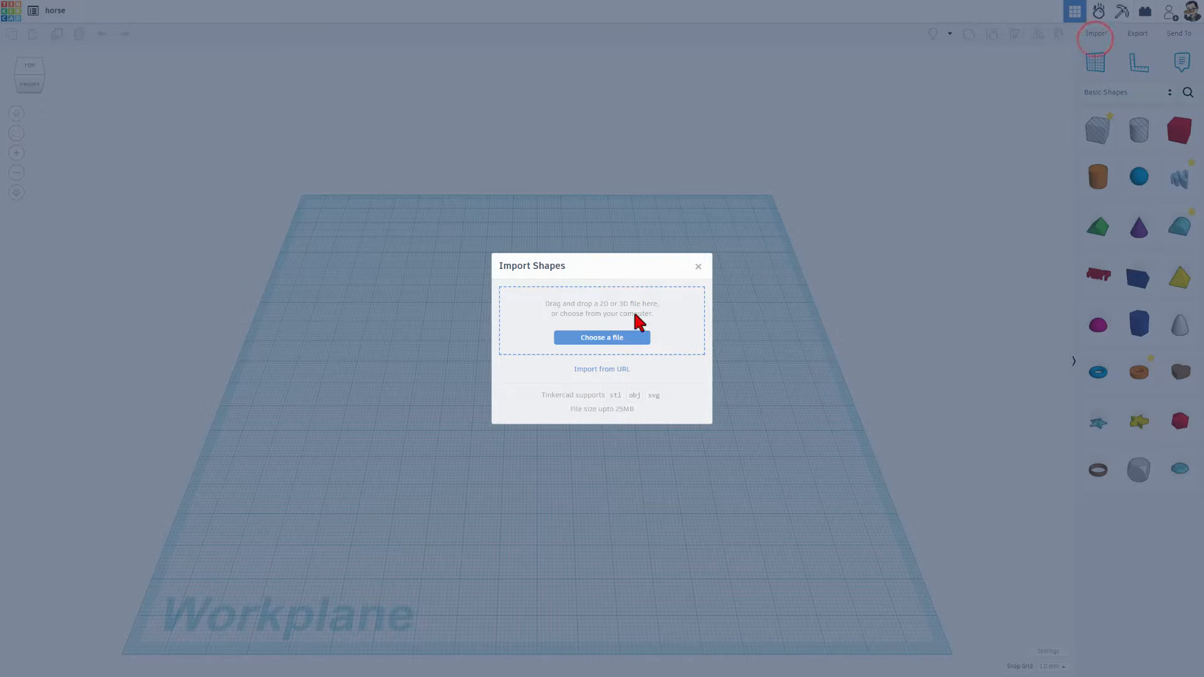
left_click(602, 337)
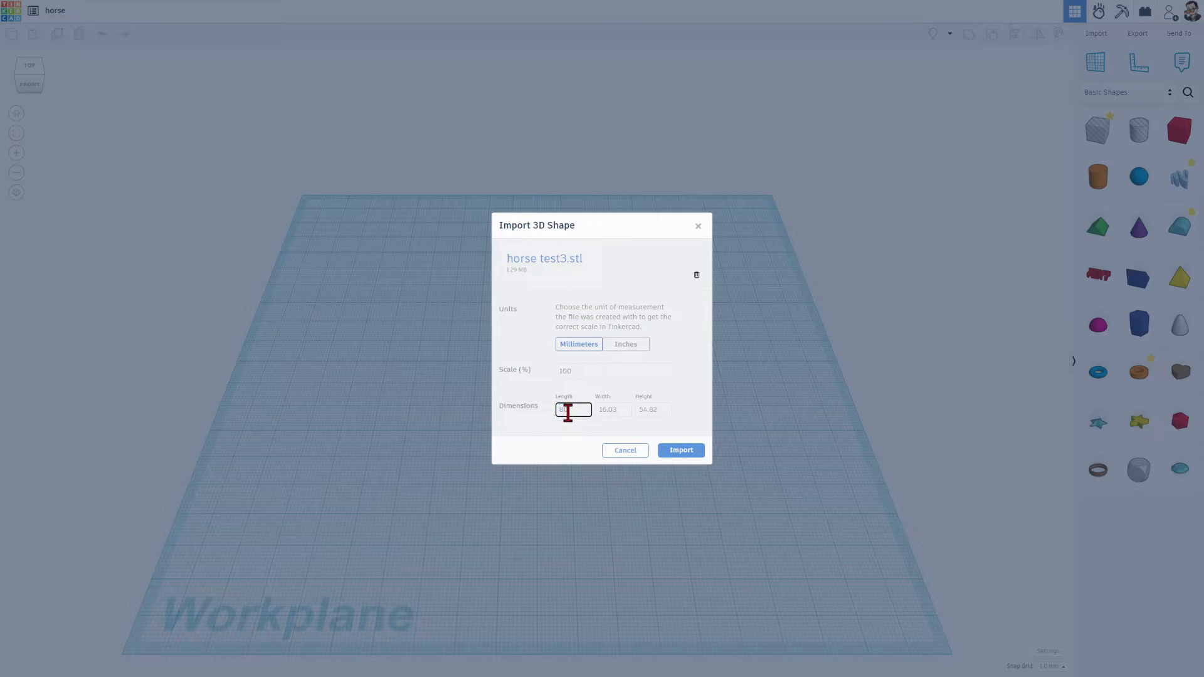
type("80")
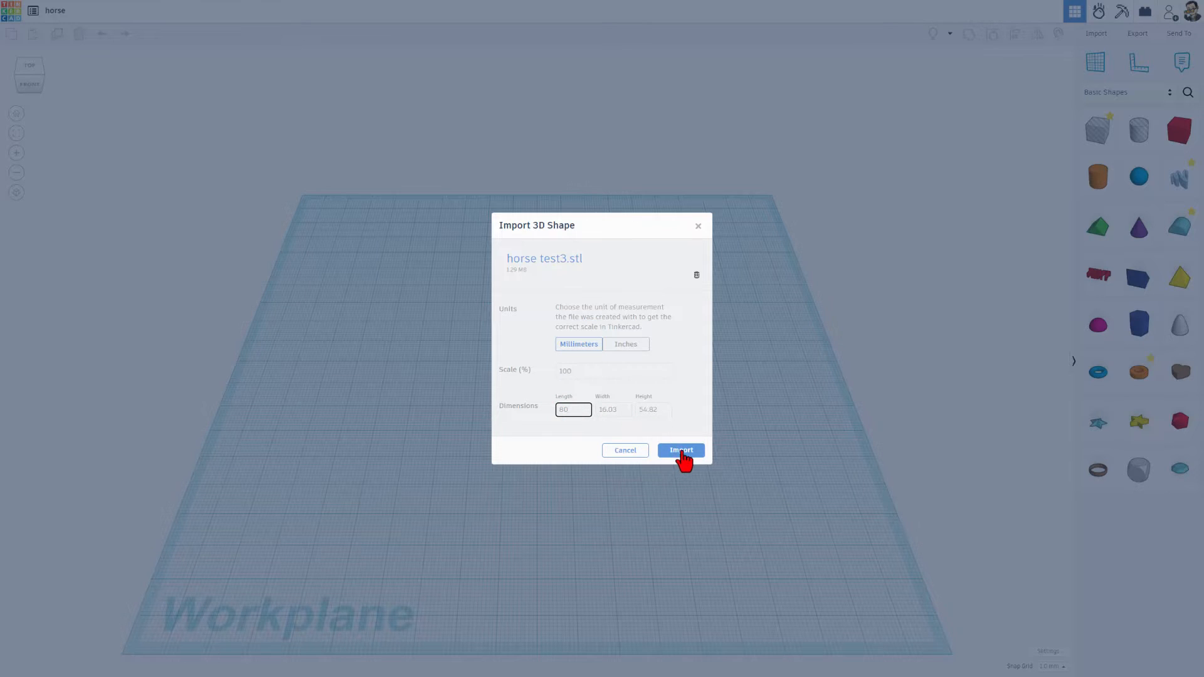
left_click(680, 451)
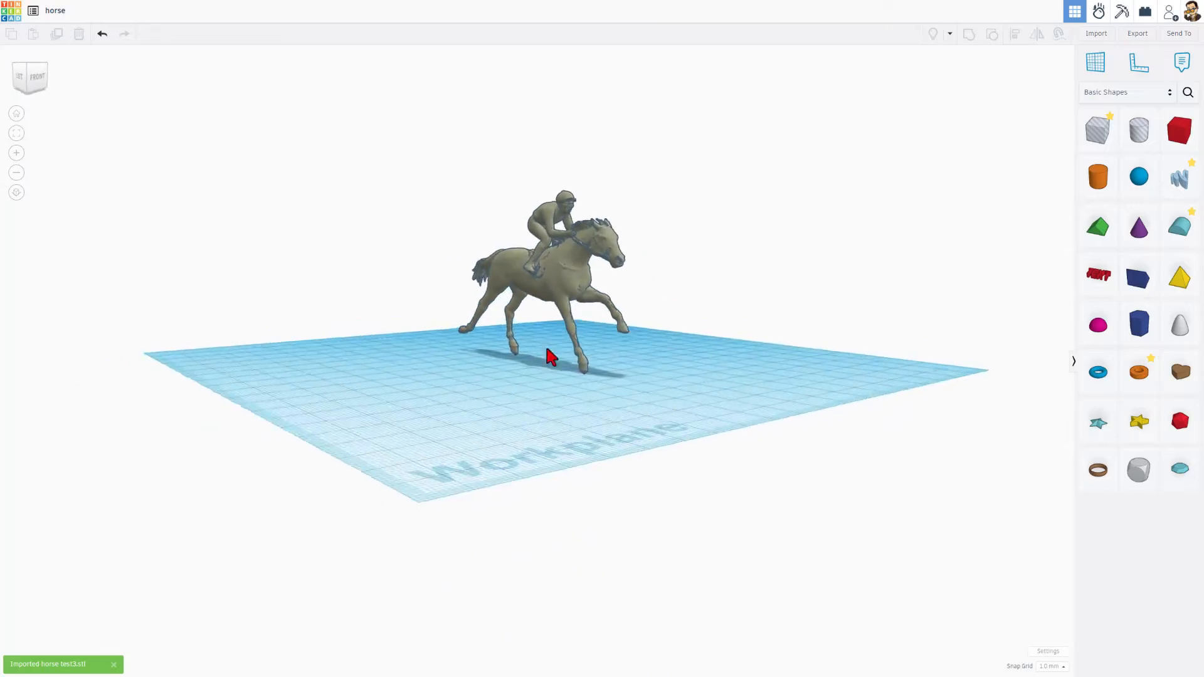
left_click_drag(550, 356, 260, 388)
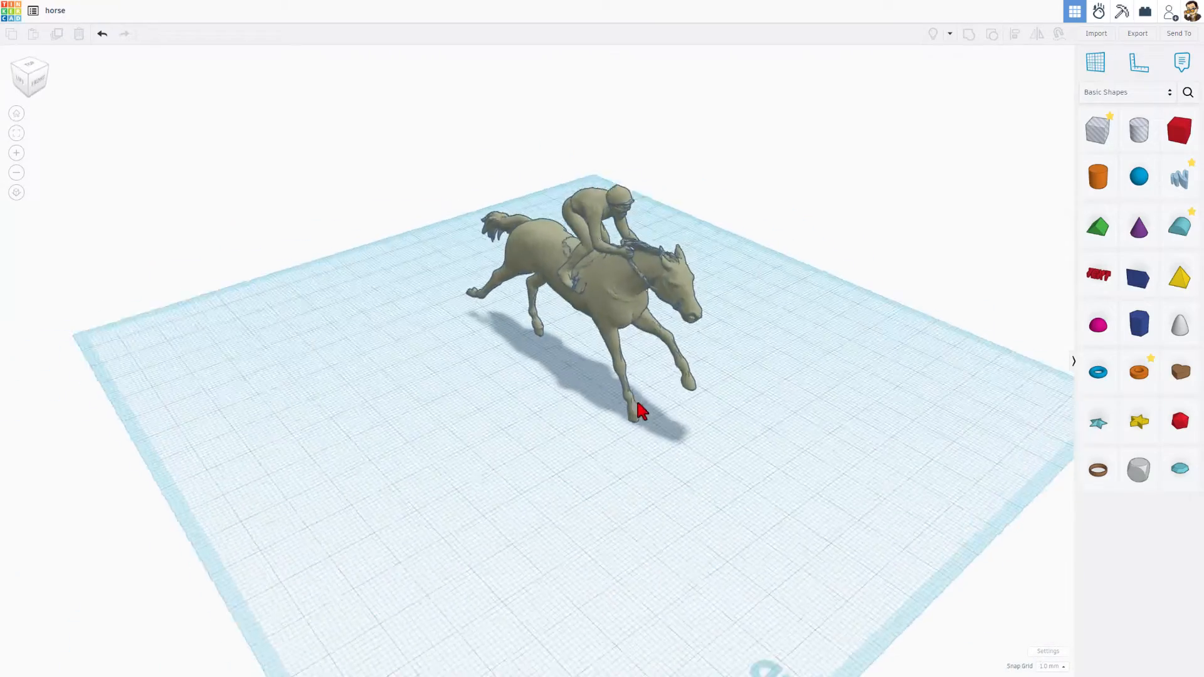
left_click_drag(641, 411, 1002, 369)
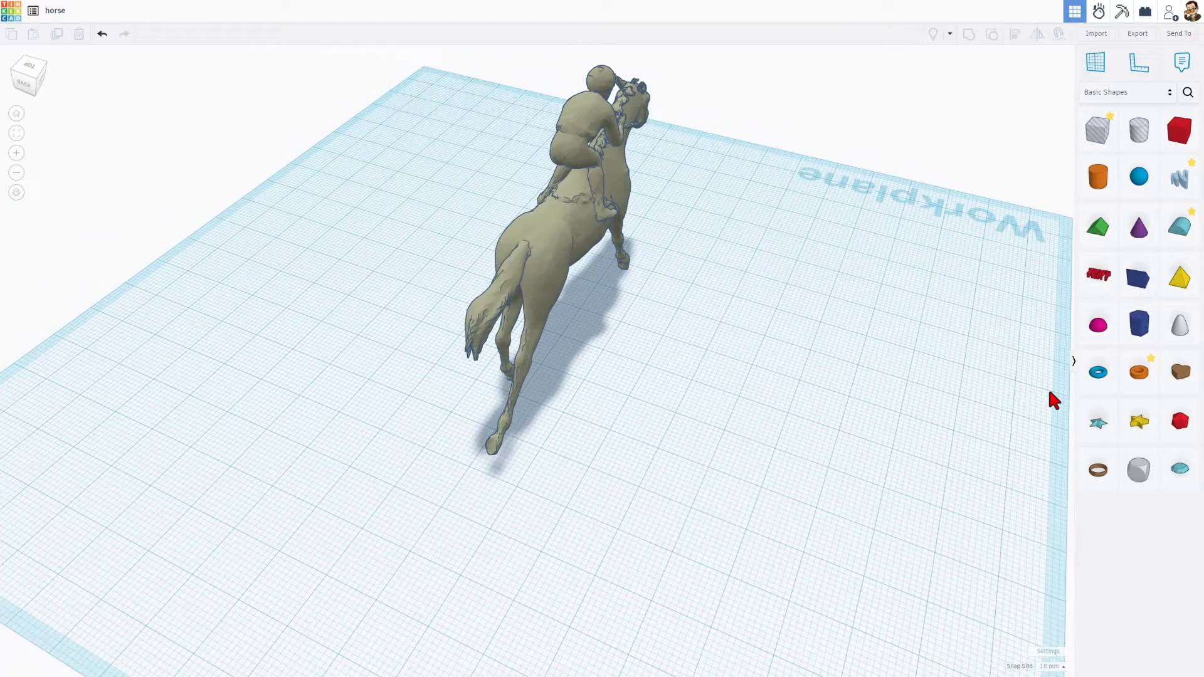
left_click(1098, 129)
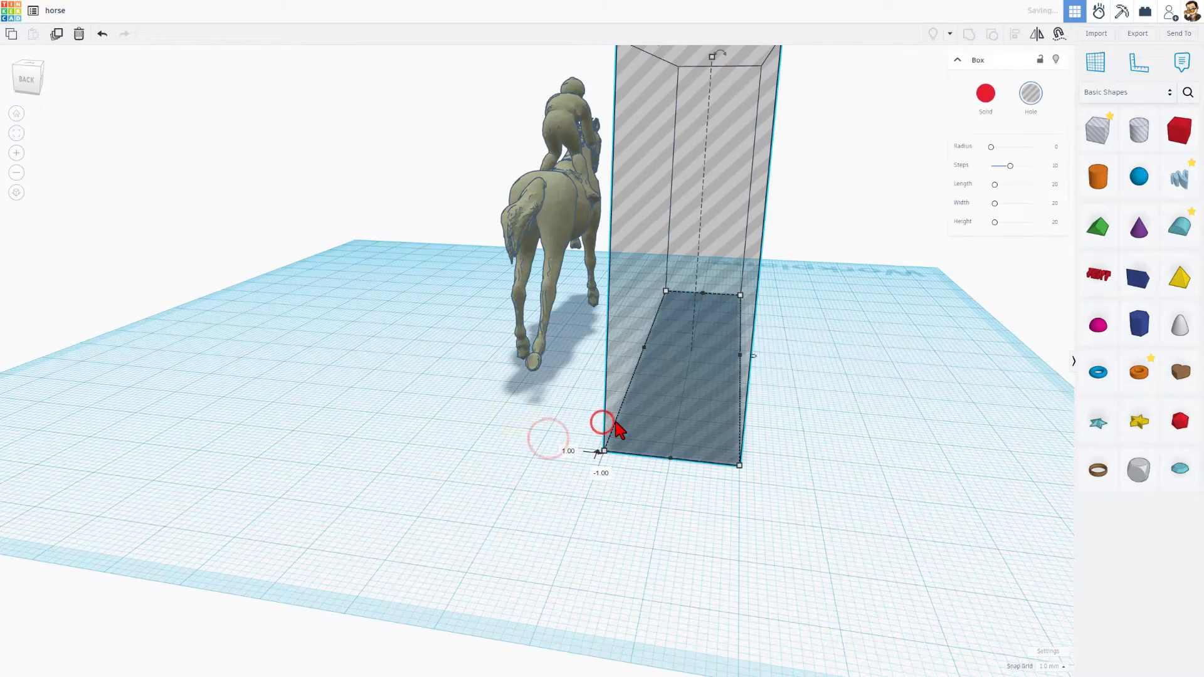
Step: Duplicate the tall hole box, group with Ctrl+G, and orbit around the horse and boxes
key("ctrl+d")
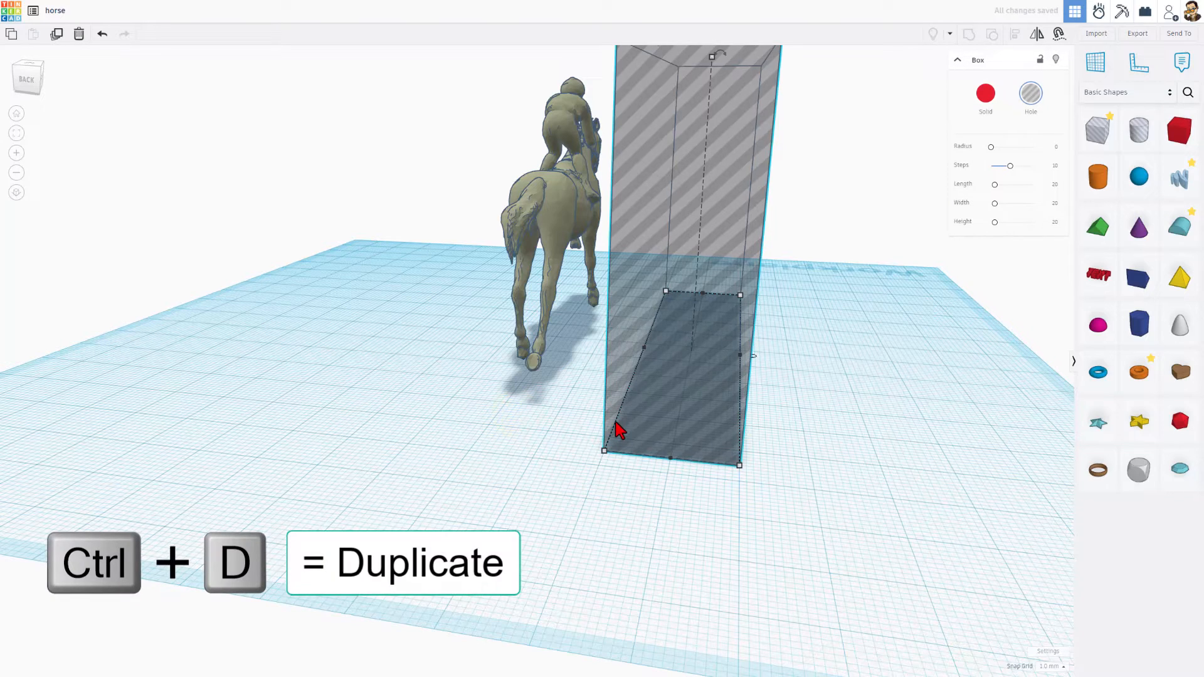
key("ctrl+d")
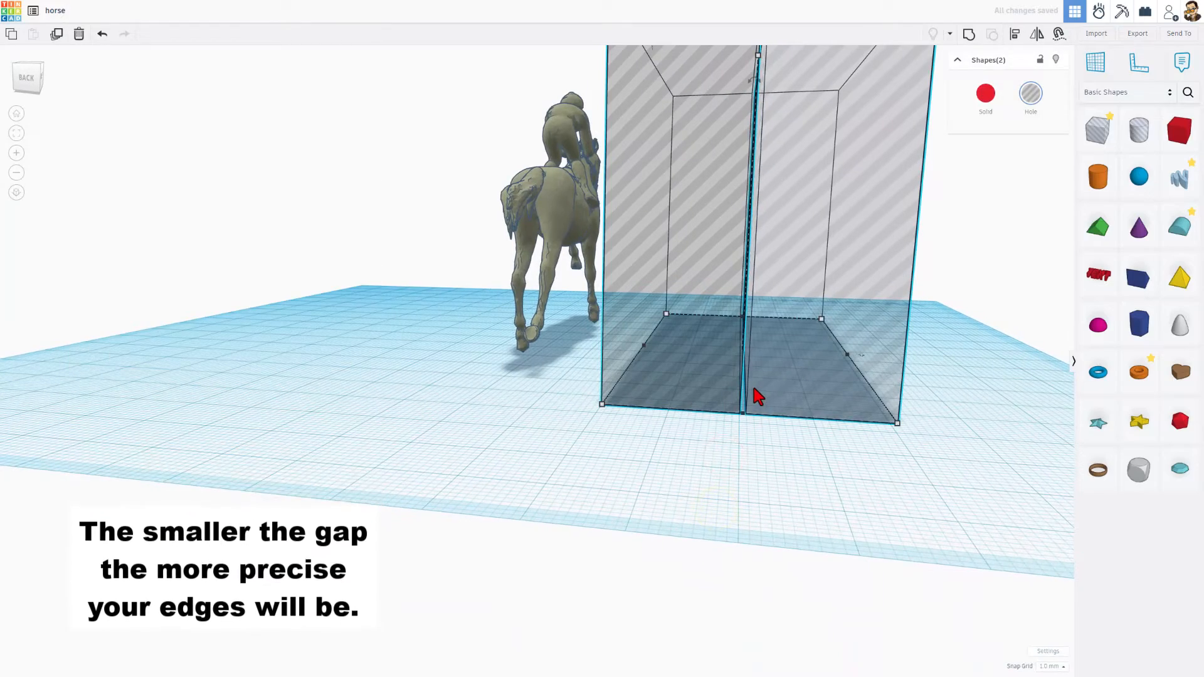
key("ctrl+g")
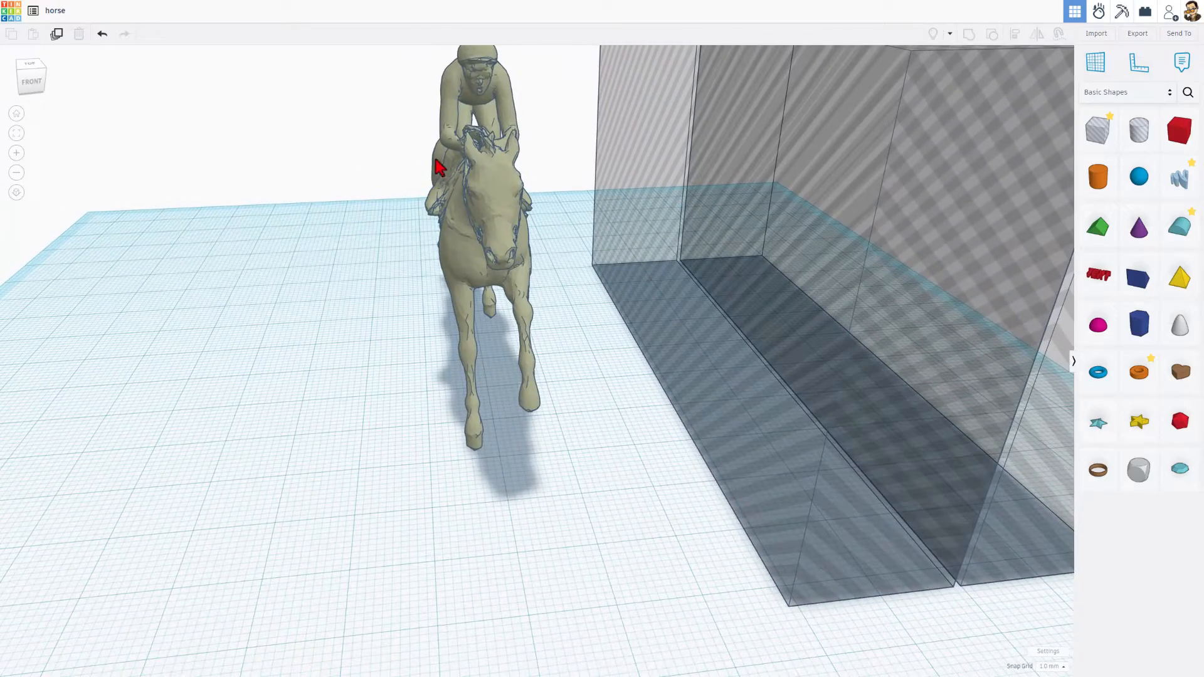
left_click_drag(438, 168, 549, 269)
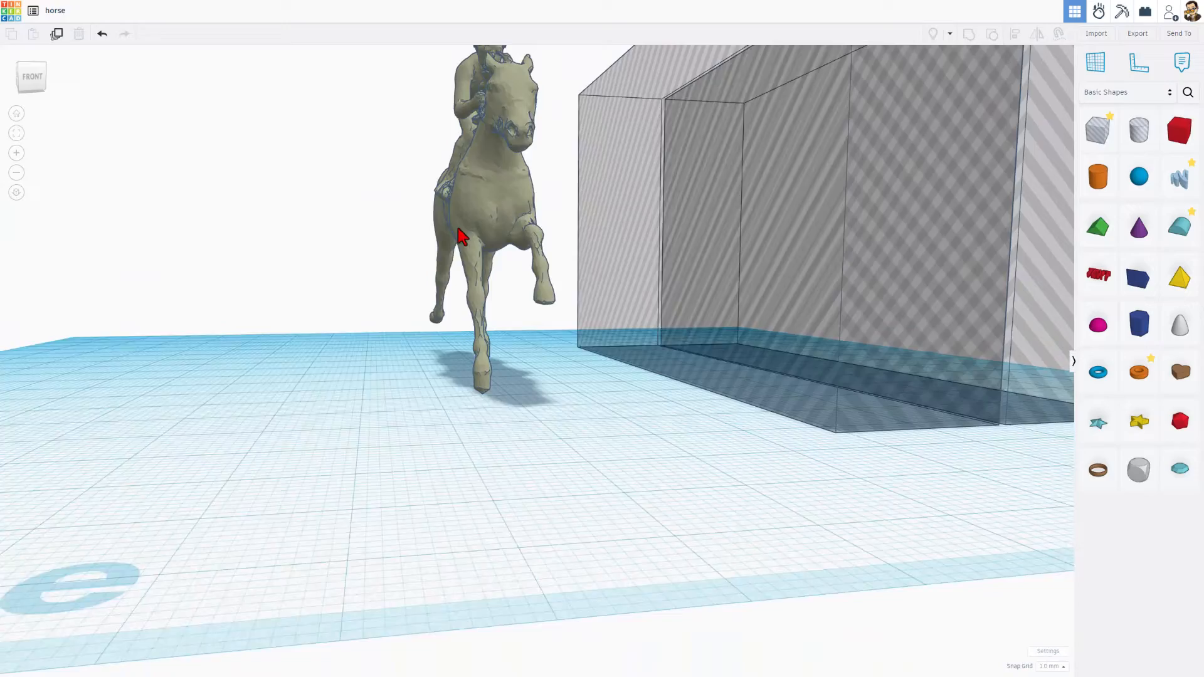
left_click_drag(461, 230, 768, 327)
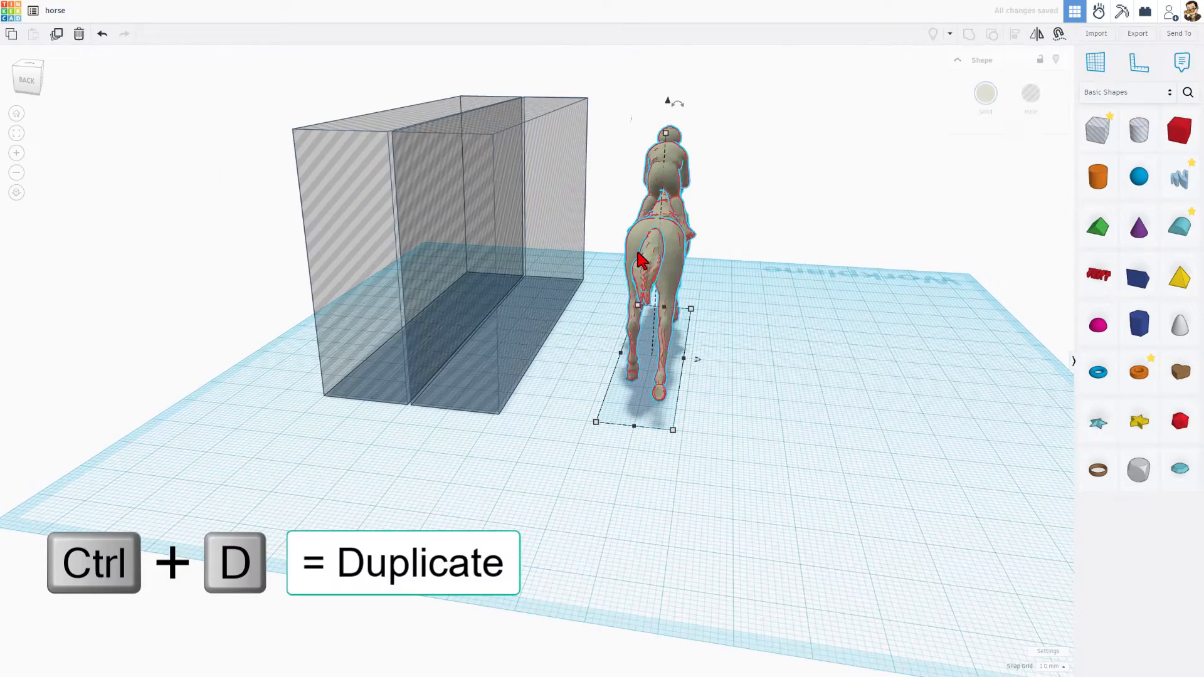
Step: Duplicate the horse model, select the copy and nudge it left
key("ctrl+d")
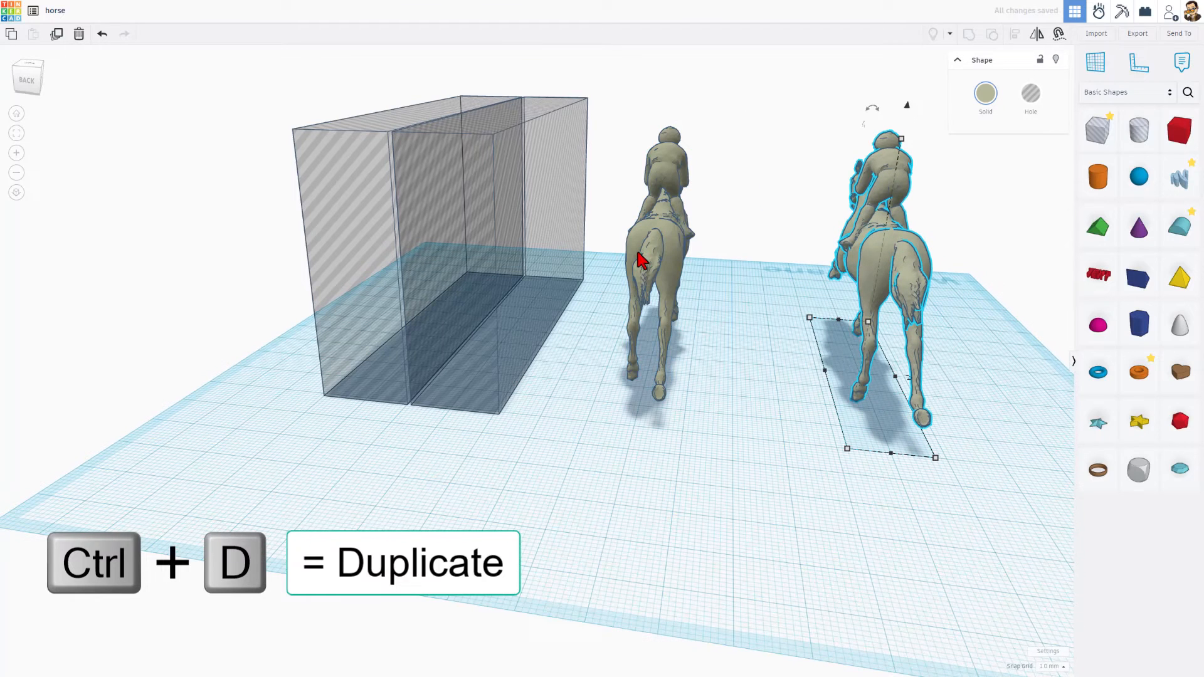
left_click(653, 261)
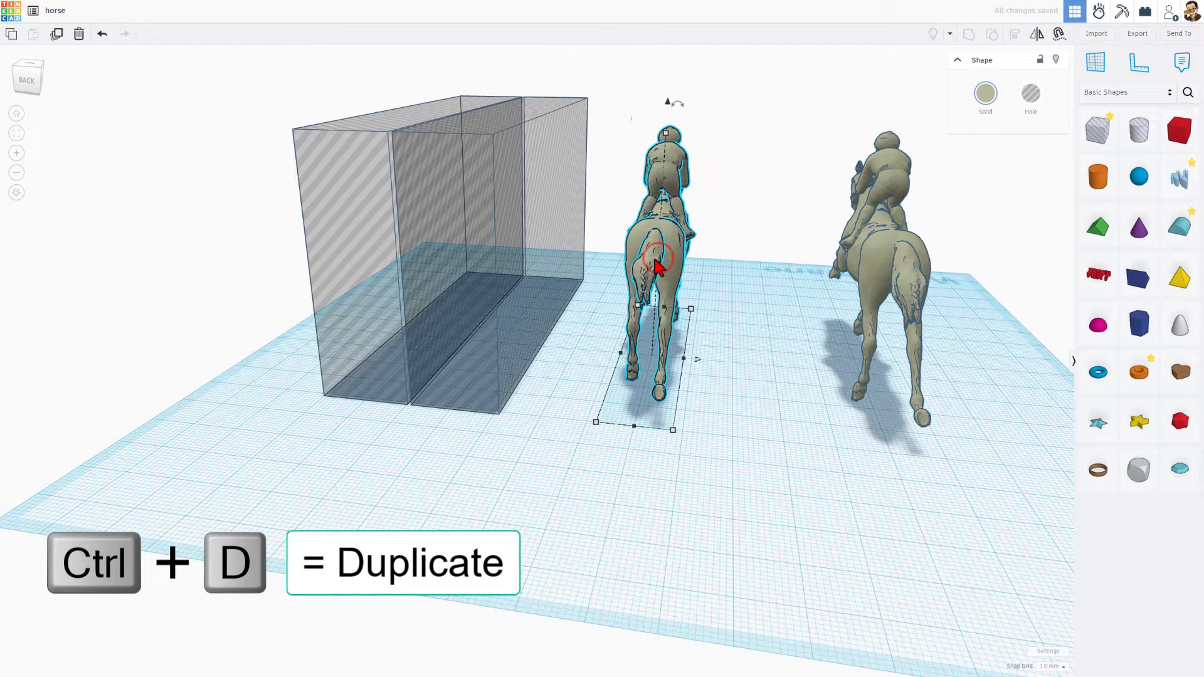
key("shift+Left")
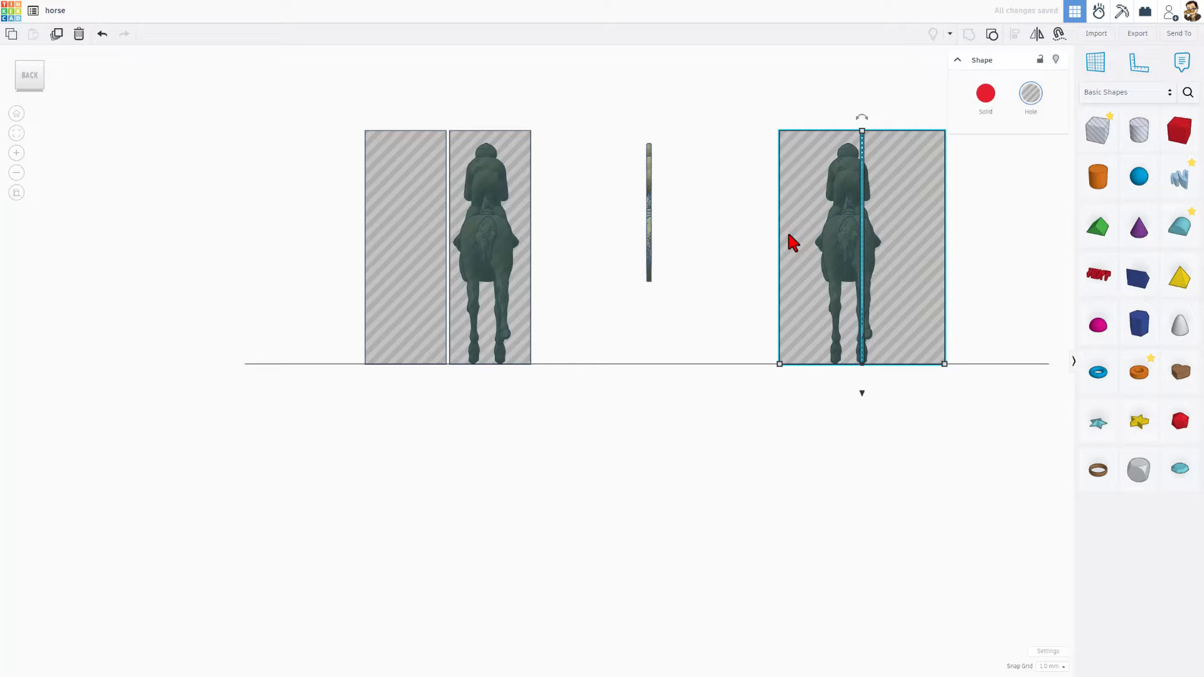
Step: Set the snap grid to 0.1 mm and group to cut the right horse into a thin slice
left_click(1051, 667)
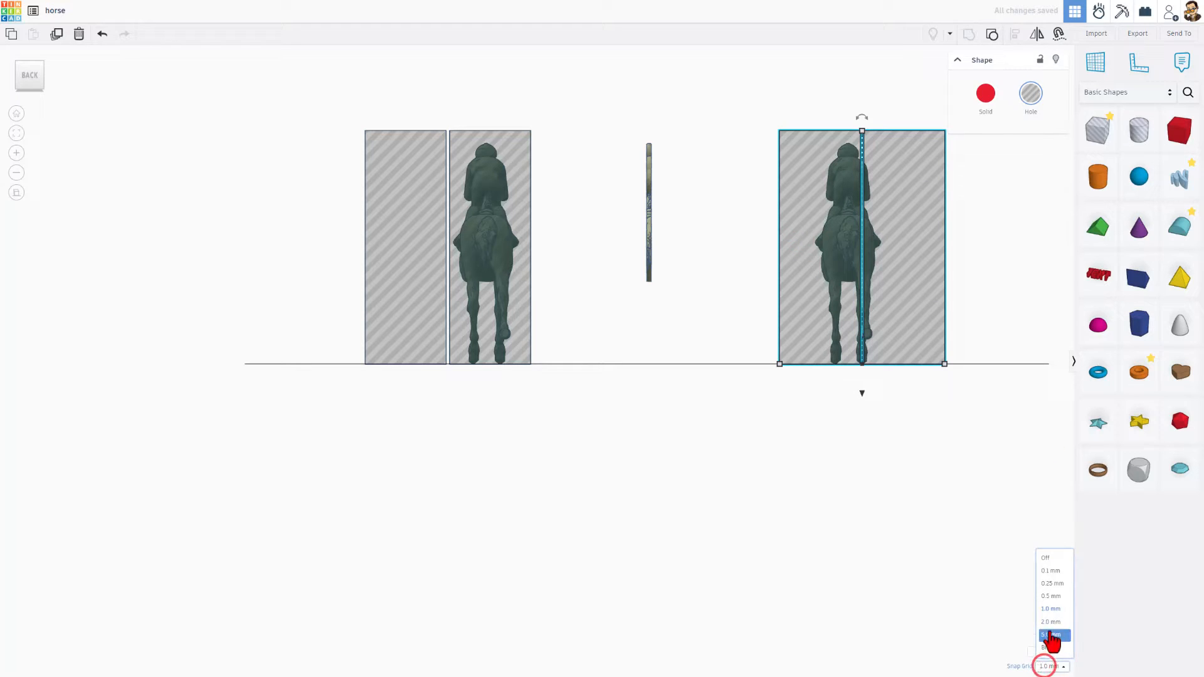
left_click(1050, 571)
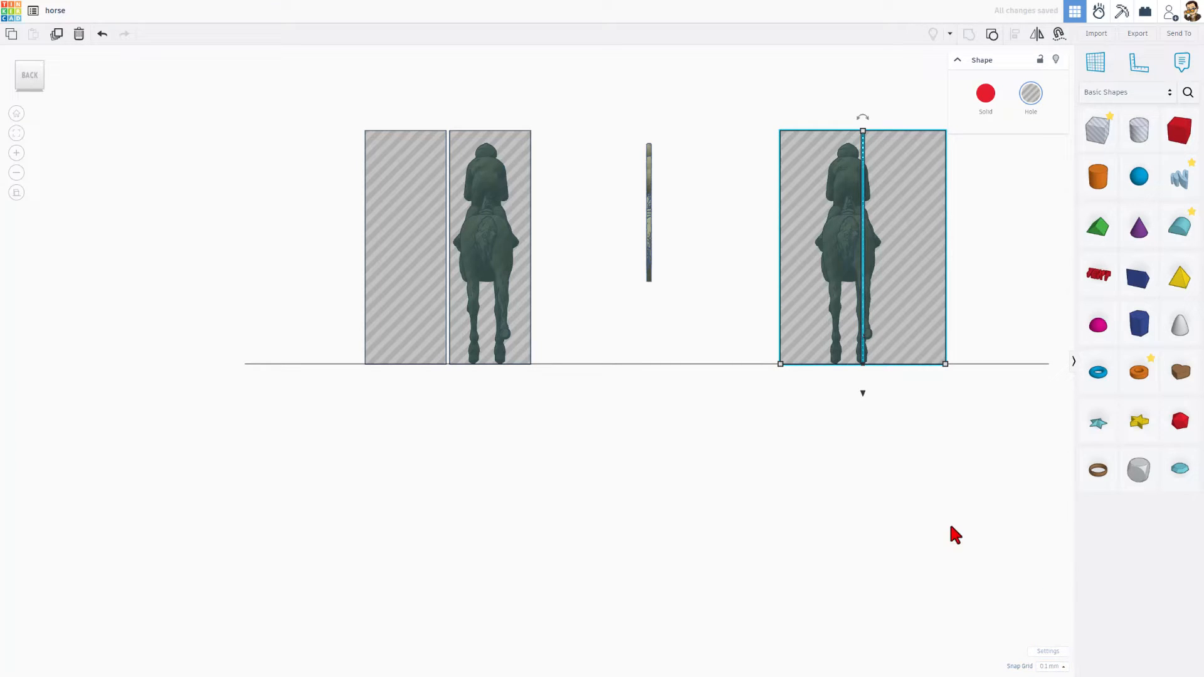
key("ctrl+g")
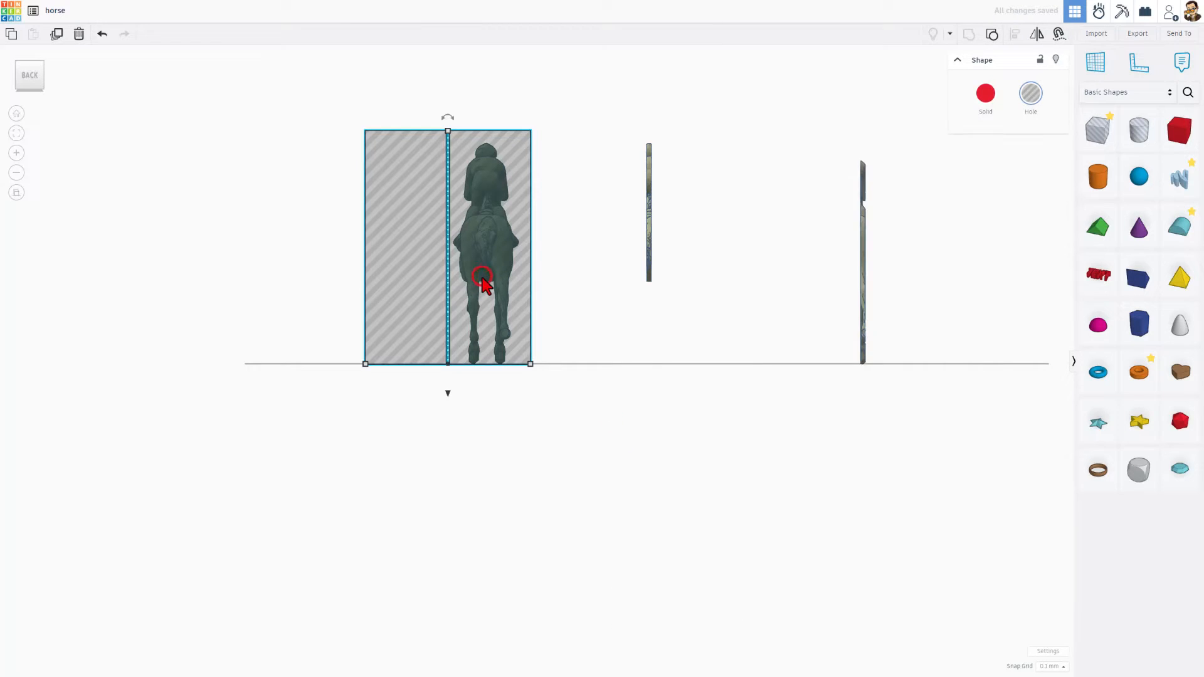
Step: Nudge the hole pair sideways and group to cut the second horse into a thin slice
key("shift+Right")
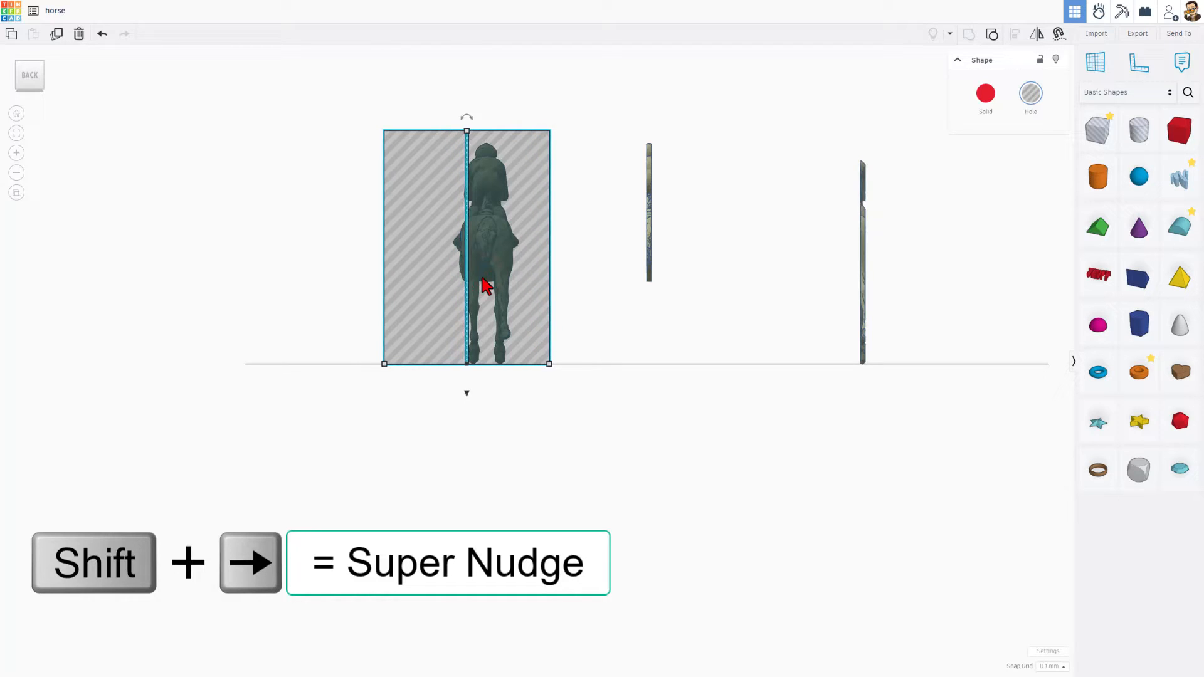
key("shift+right")
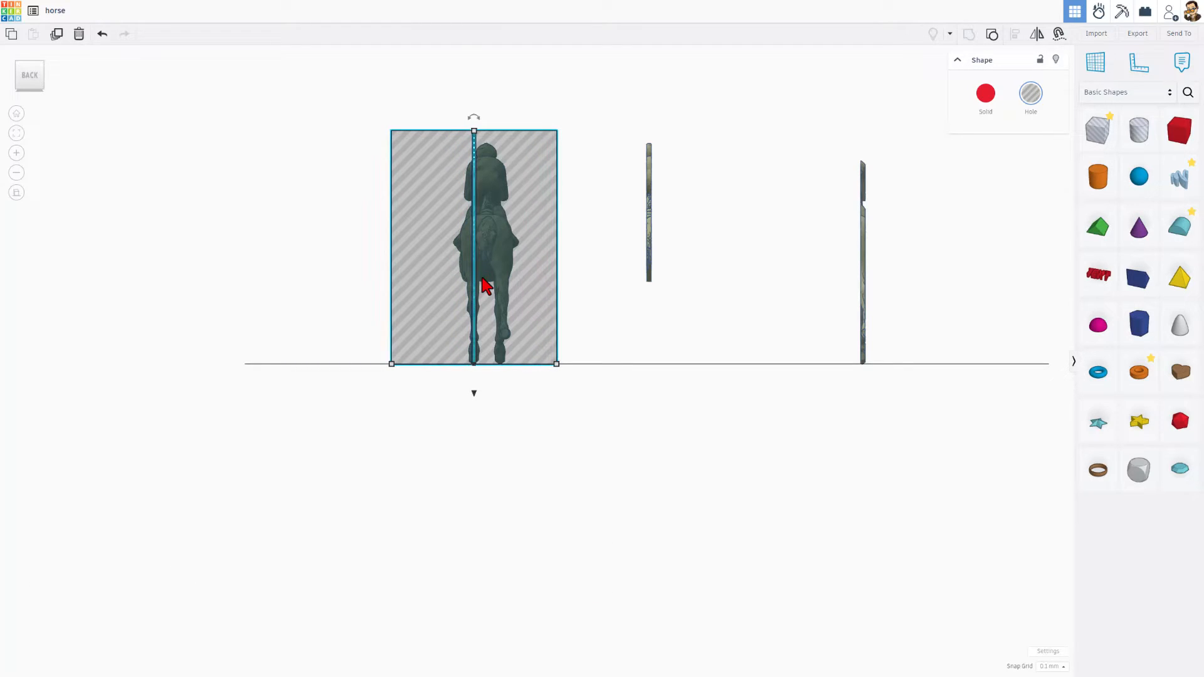
key("ctrl+g")
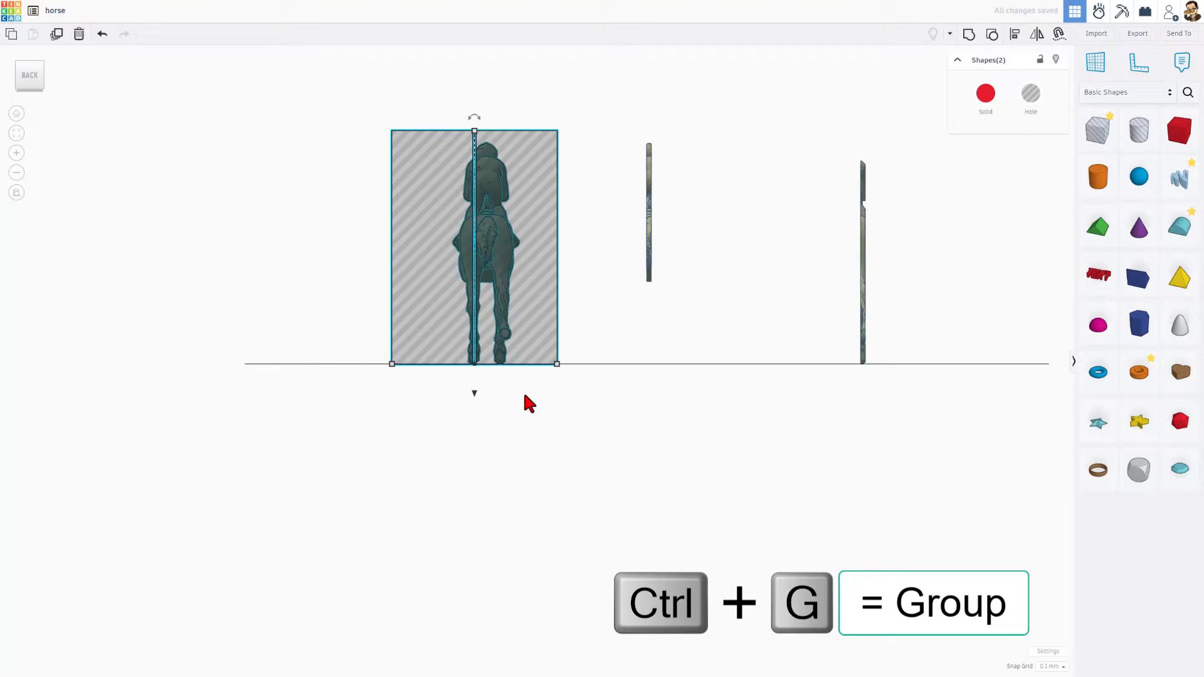
key("ctrl+g")
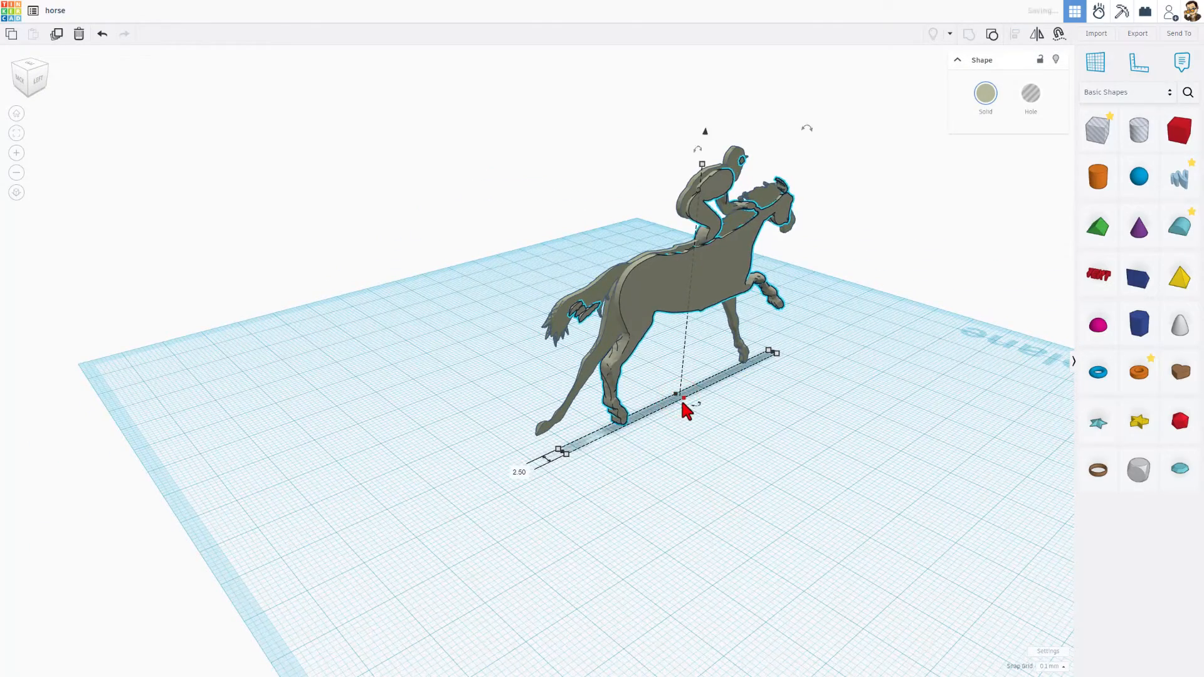
Step: Group all three horse slices and the base strip with Ctrl+G, then orbit to inspect
key("ctrl+g")
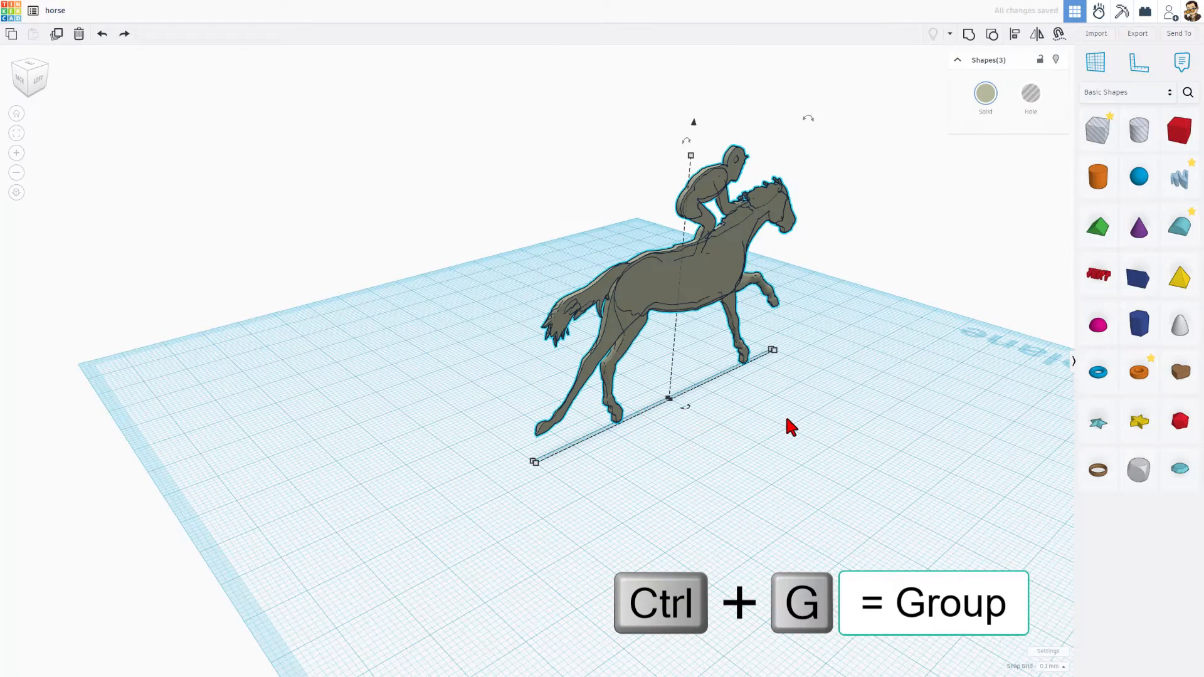
key("ctrl+g")
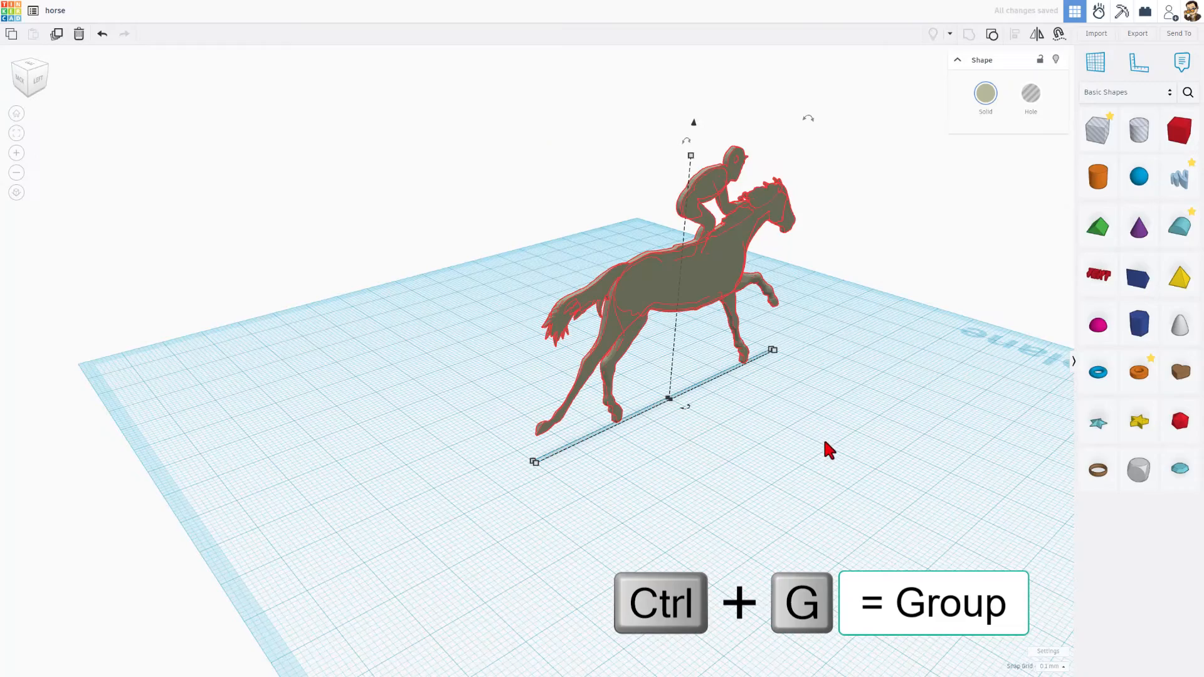
key("ctrl+g")
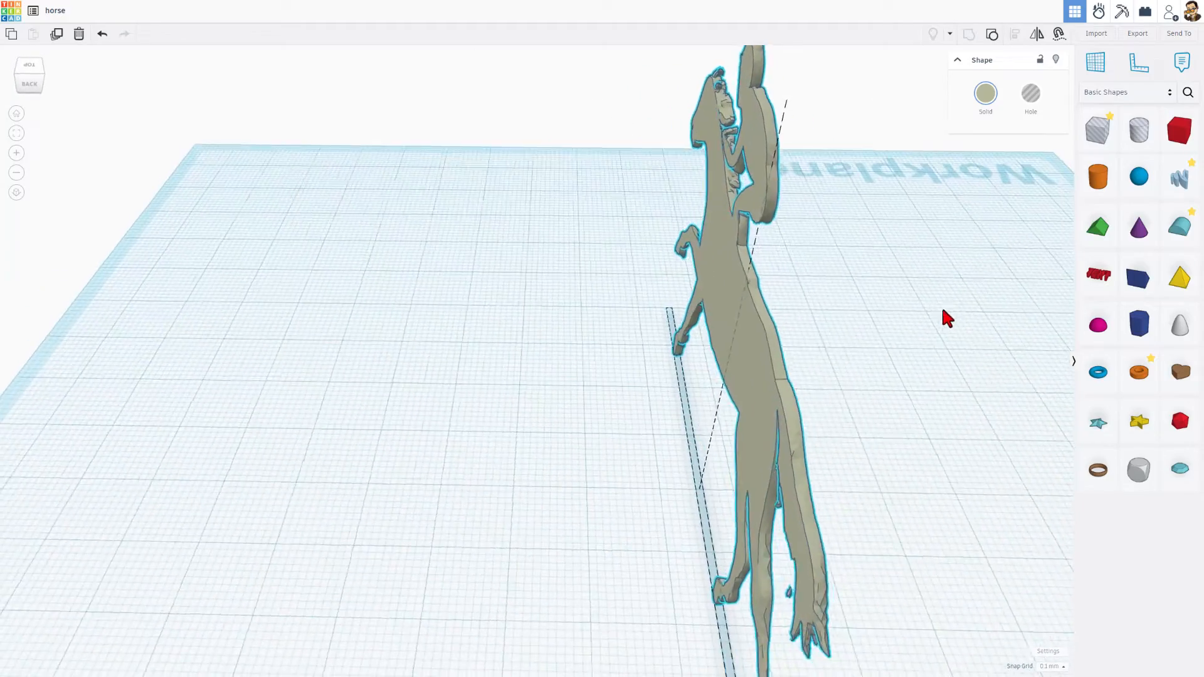
left_click_drag(945, 318, 753, 323)
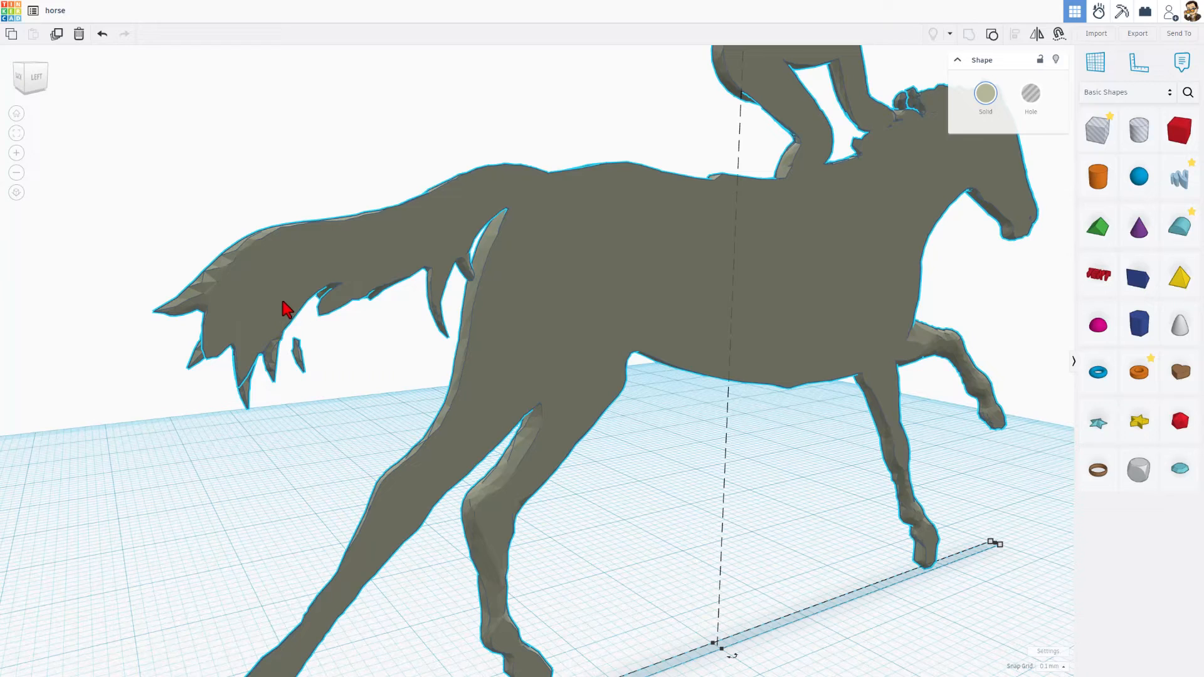
Step: Place a cylinder hole on the horse's tail and box-select it with the horse
left_click(1139, 130)
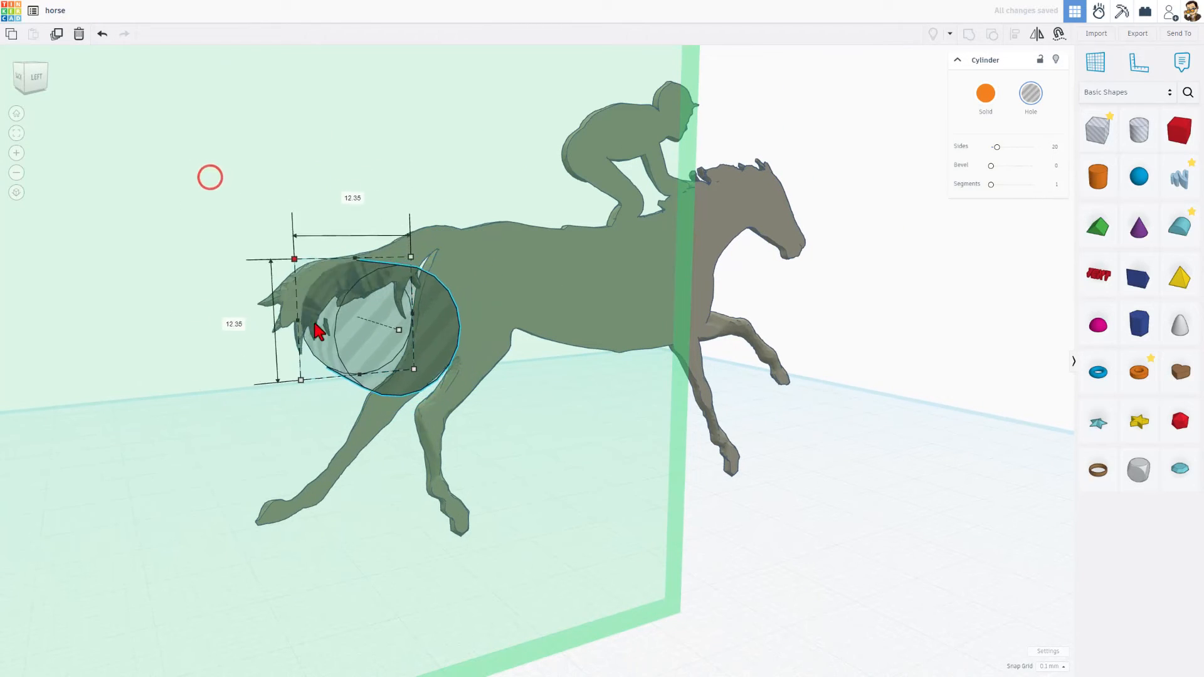
left_click_drag(317, 332, 355, 363)
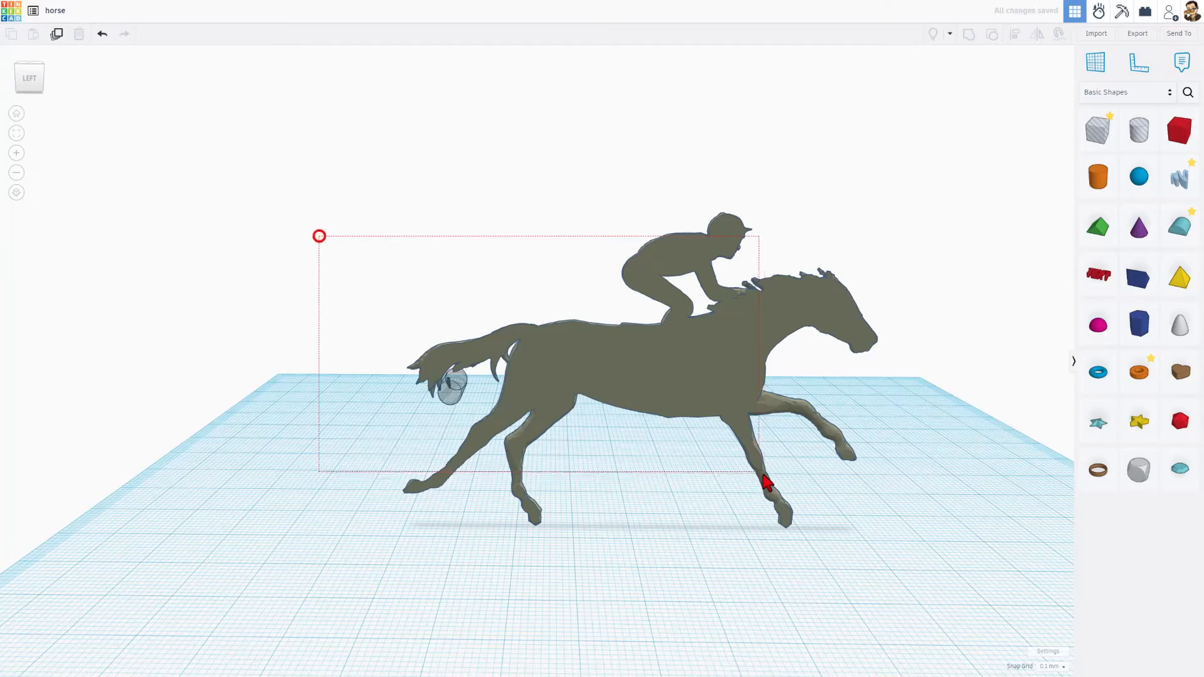
left_click_drag(764, 482, 753, 539)
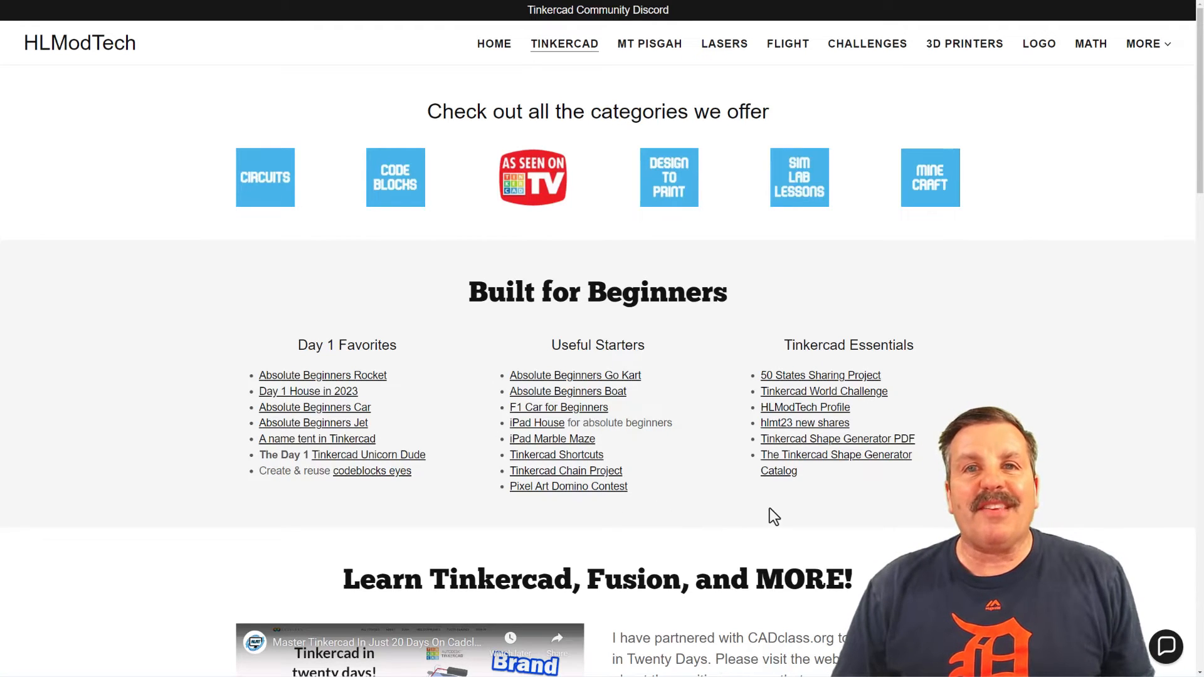
Step: Scroll the HLModTech page past the beginner lessons to the Learn Tinkercad, Fusion, and MORE section
scroll("down", 3)
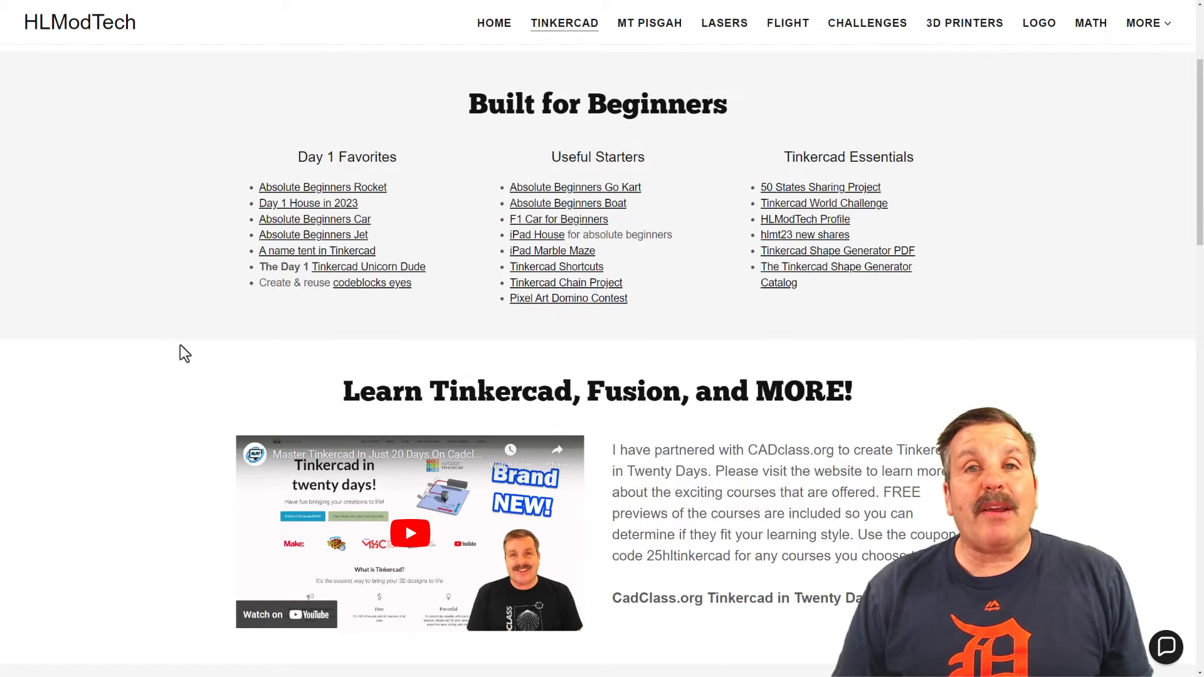
mouse_move(147, 421)
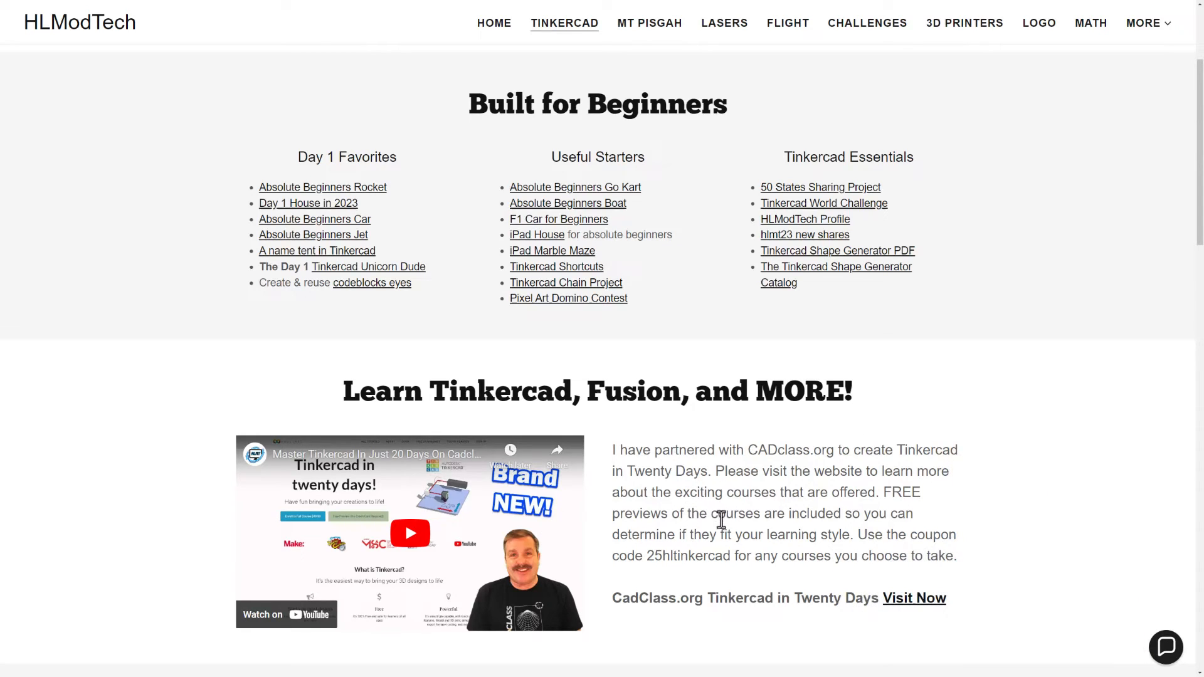
mouse_move(714, 492)
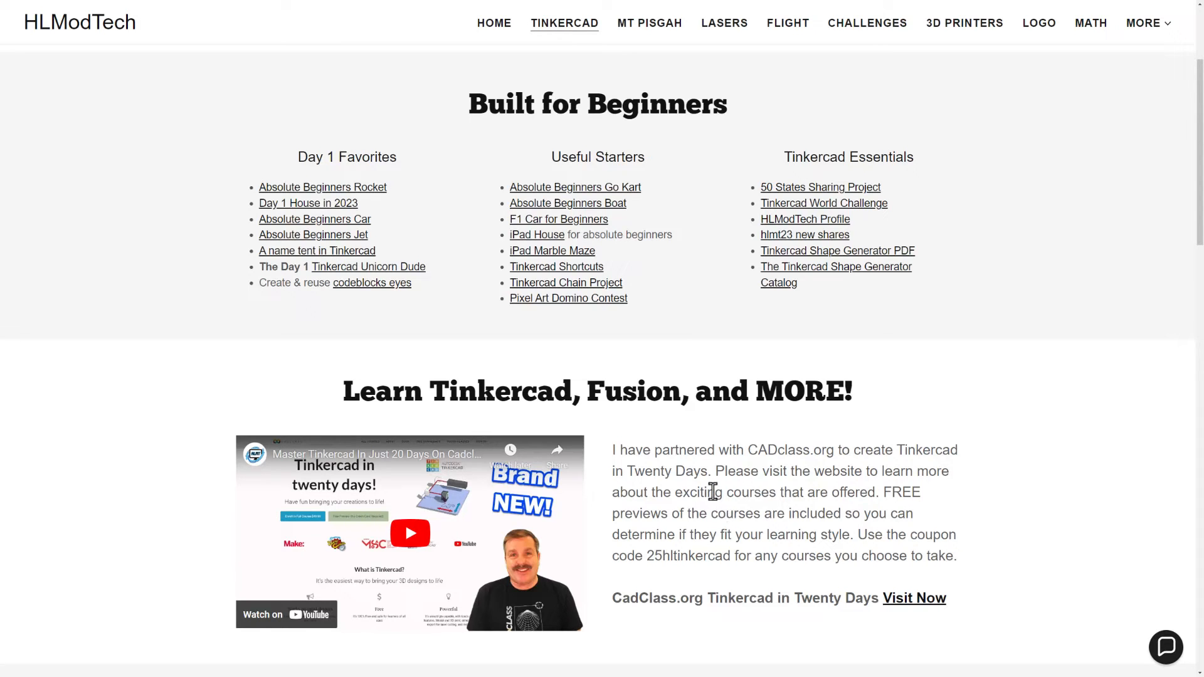
mouse_move(748, 490)
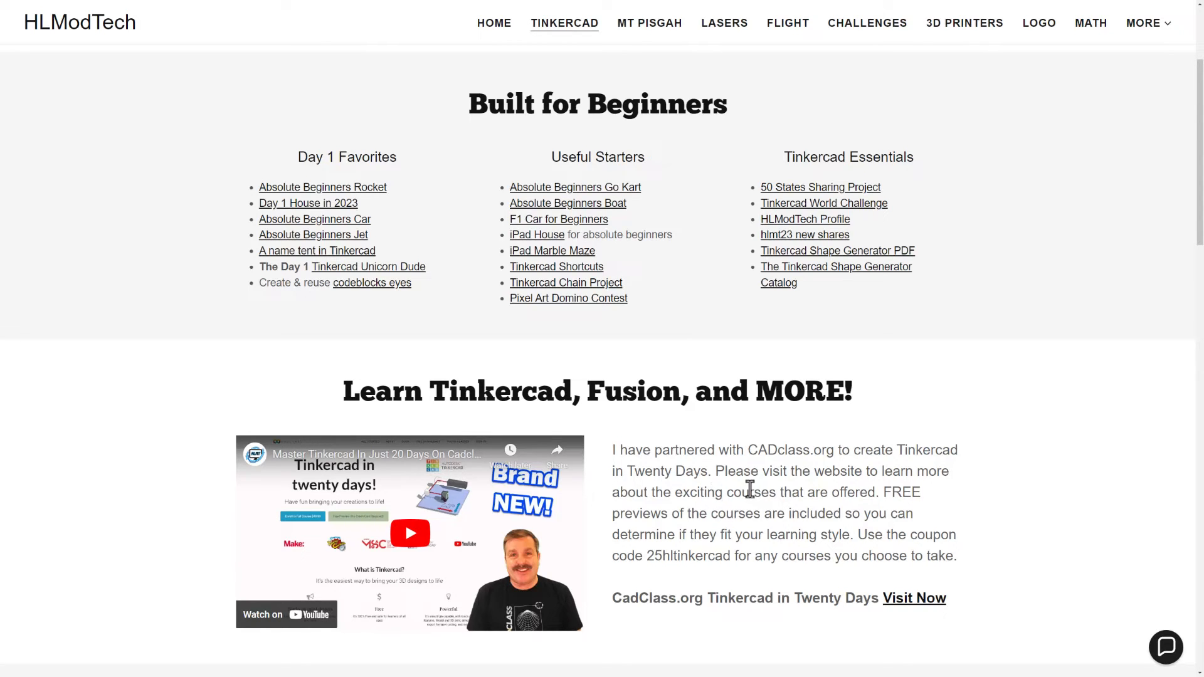
mouse_move(735, 466)
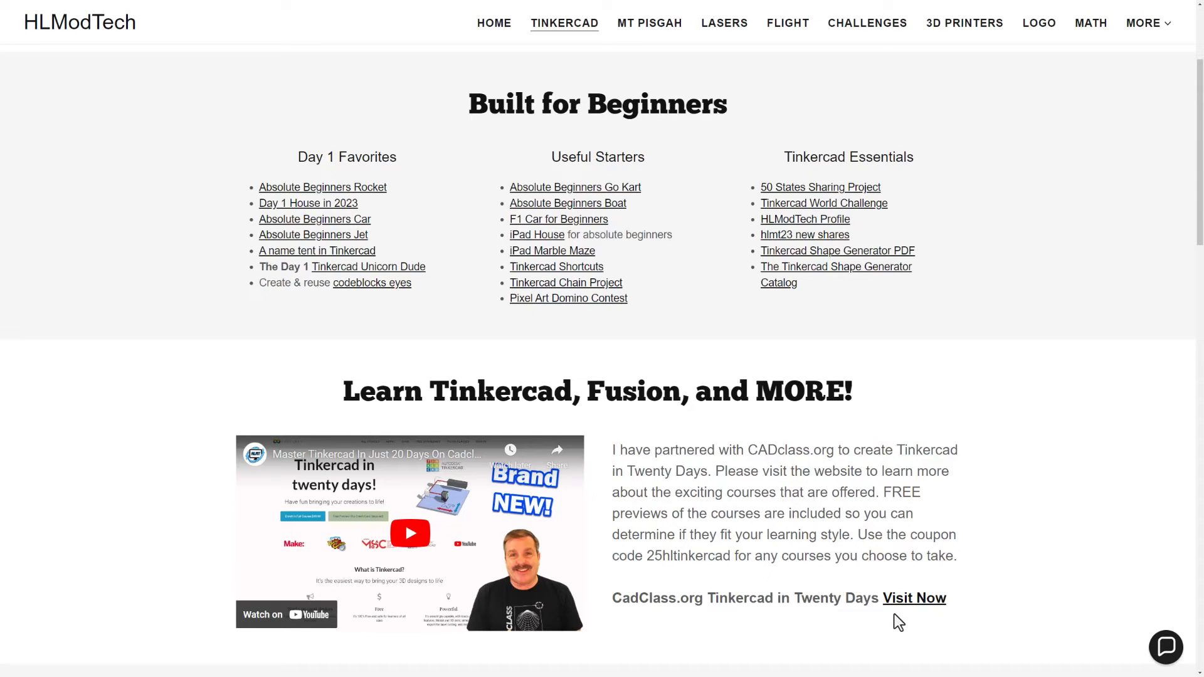
mouse_move(1041, 521)
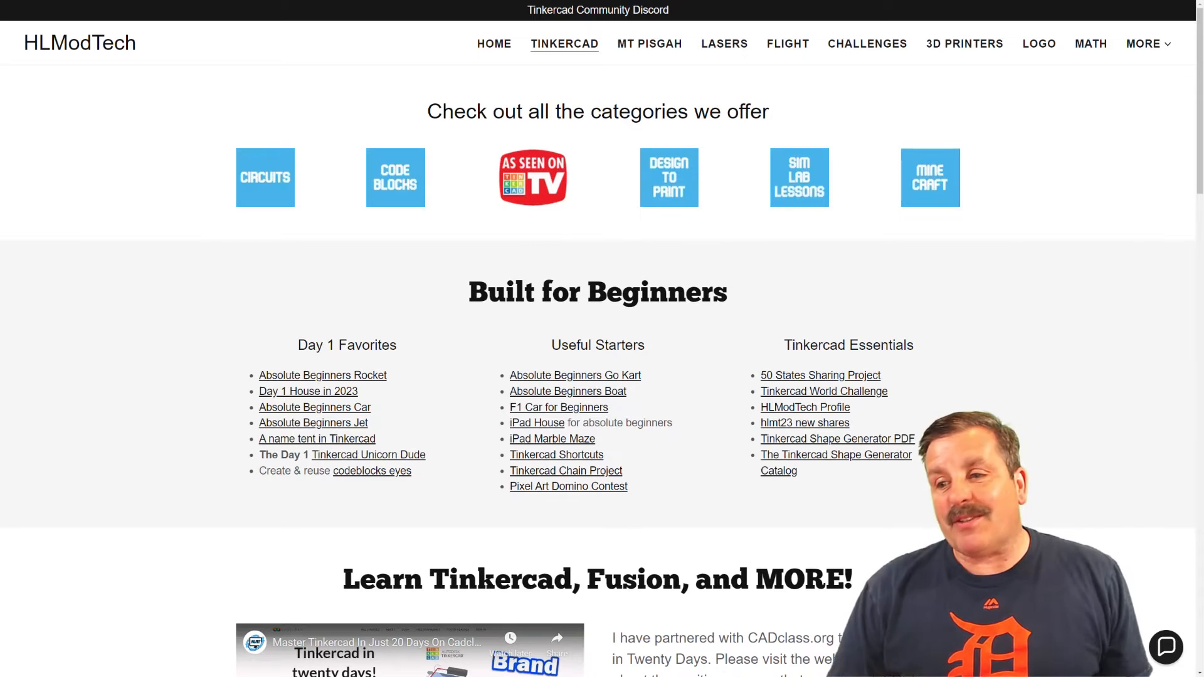
Step: Open and close the chat widget, then follow the top Tinkercad Community Discord banner
left_click(1166, 646)
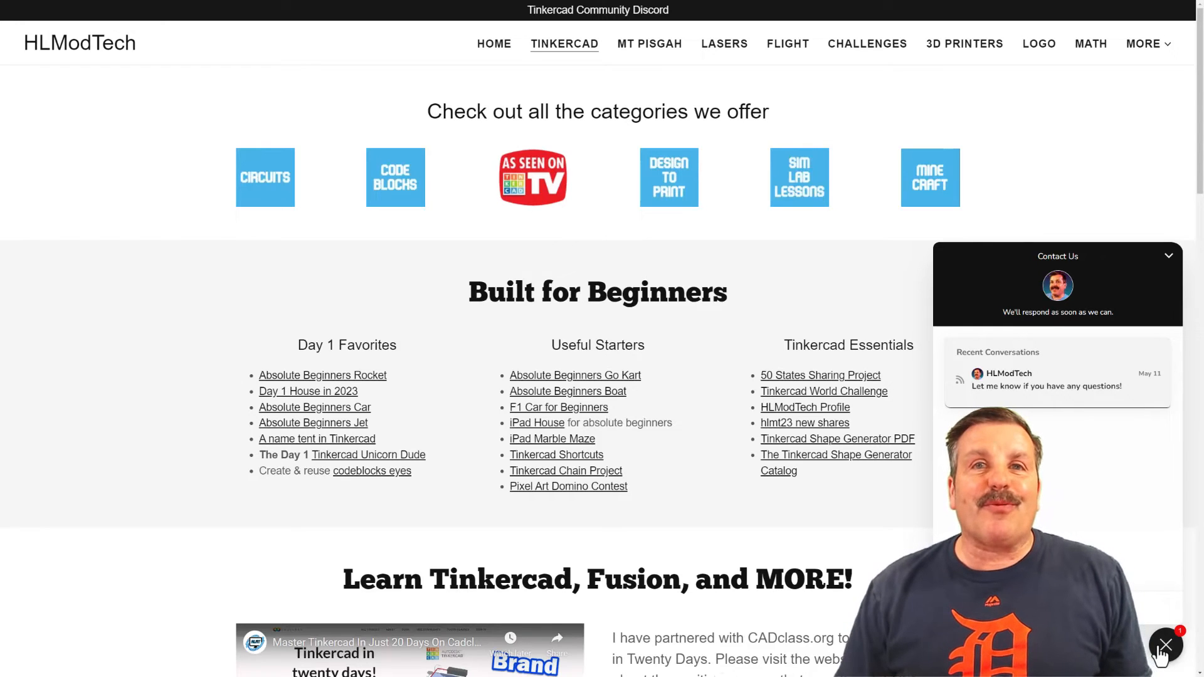
left_click(1165, 646)
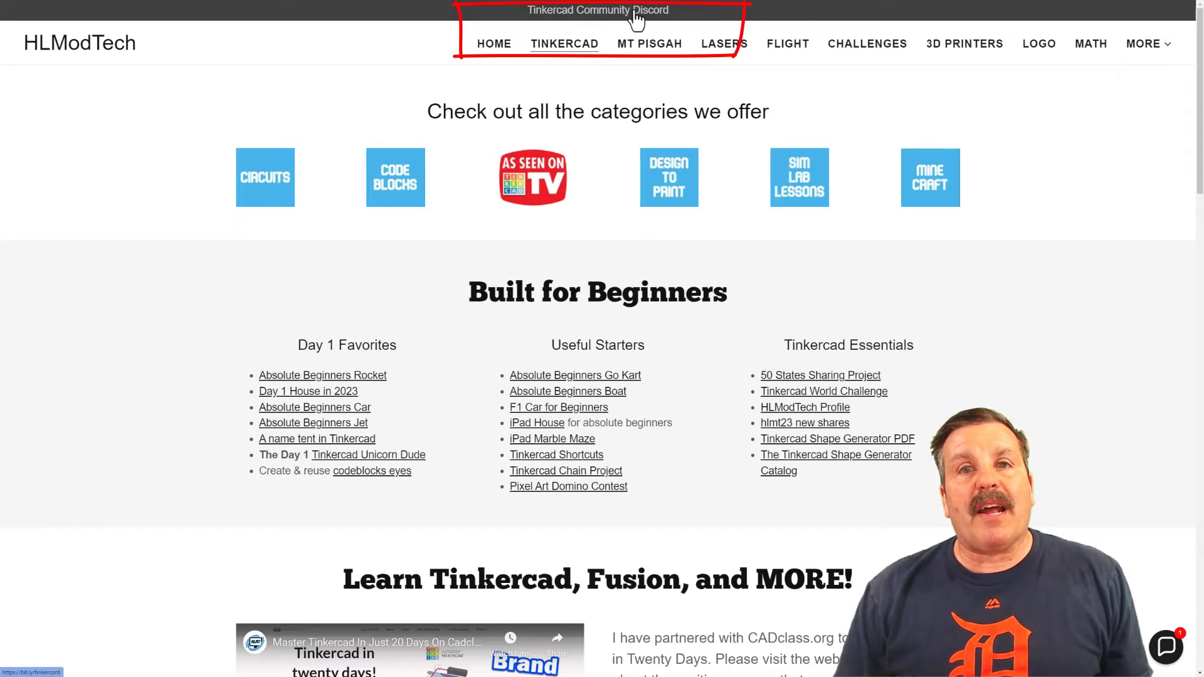
left_click(597, 10)
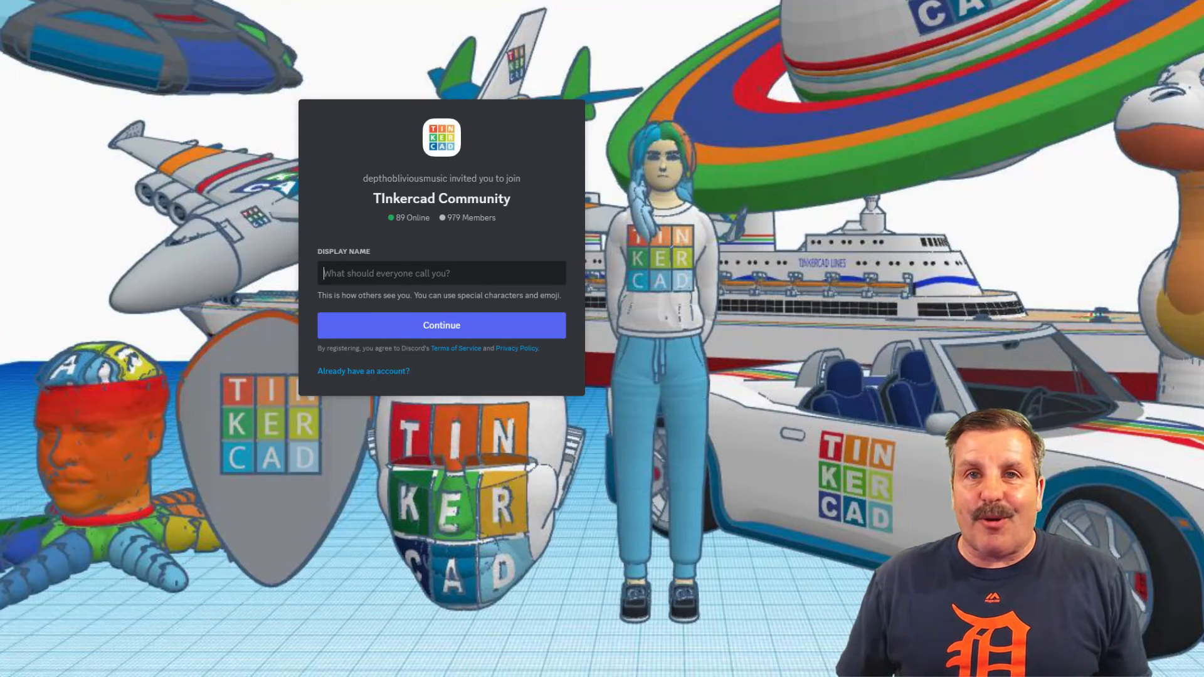